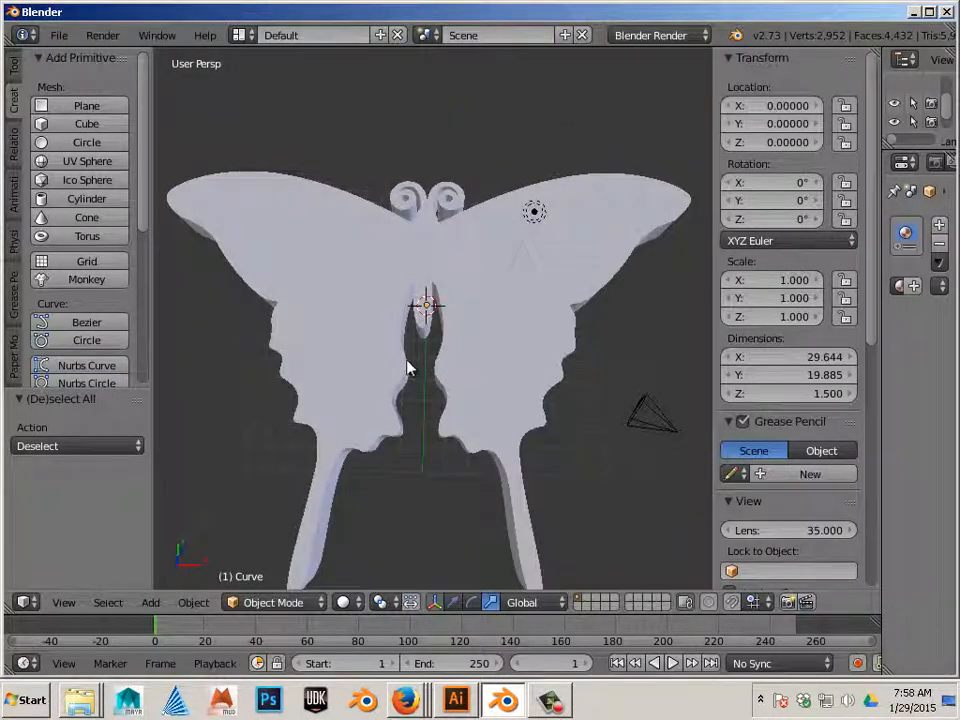
mouse_move(220, 200)
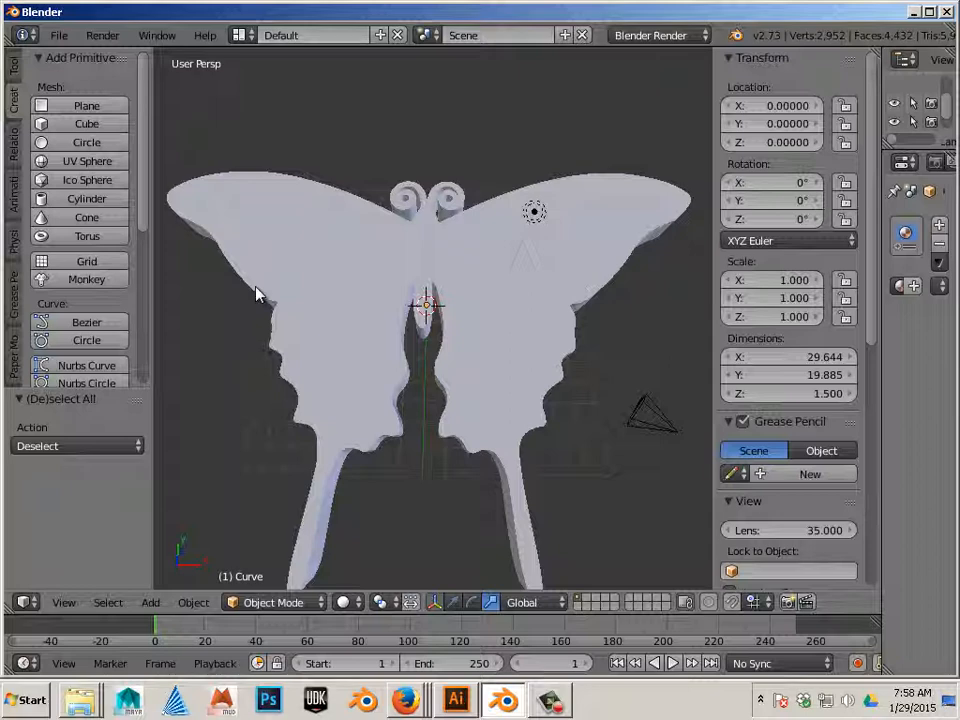
mouse_move(180, 253)
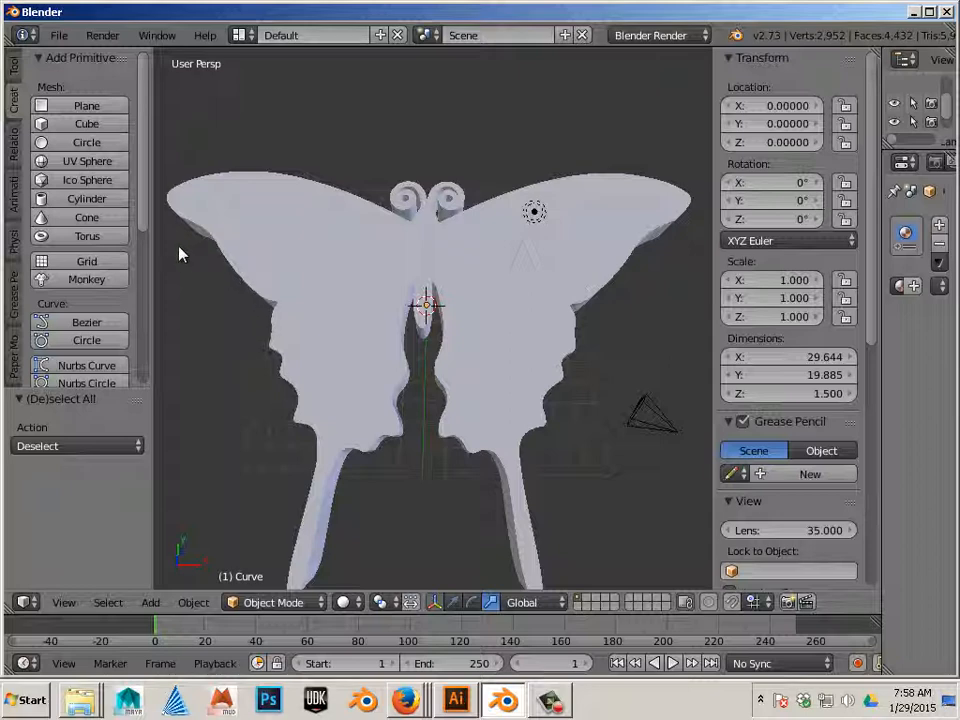
mouse_move(228, 195)
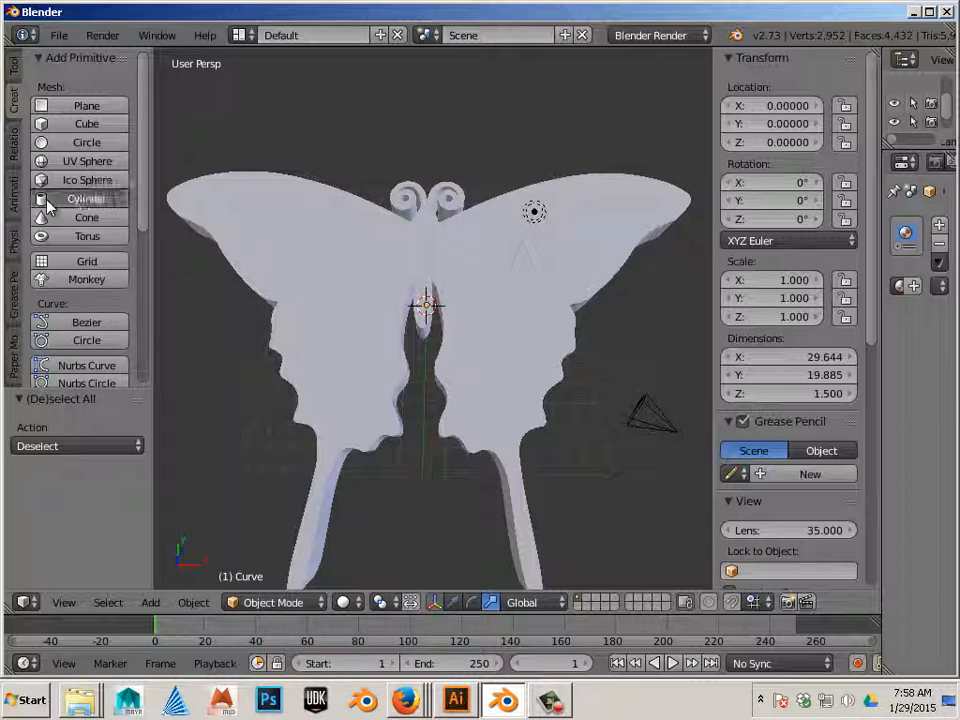
Step: Add a cylinder at the butterfly's centre from the Create tab
click(86, 198)
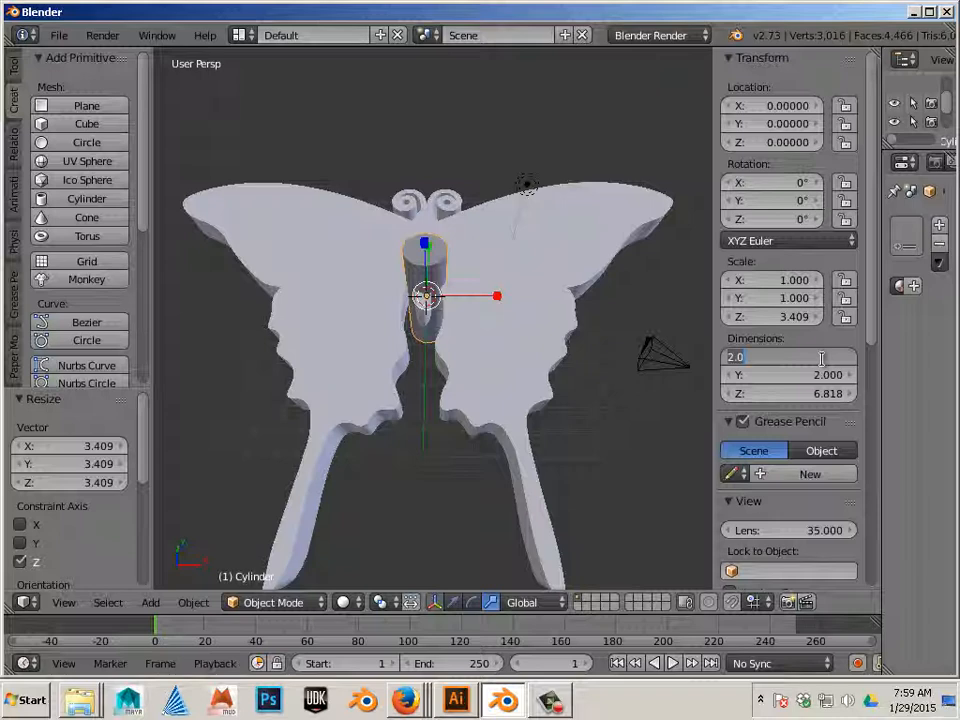
mouse_move(513, 264)
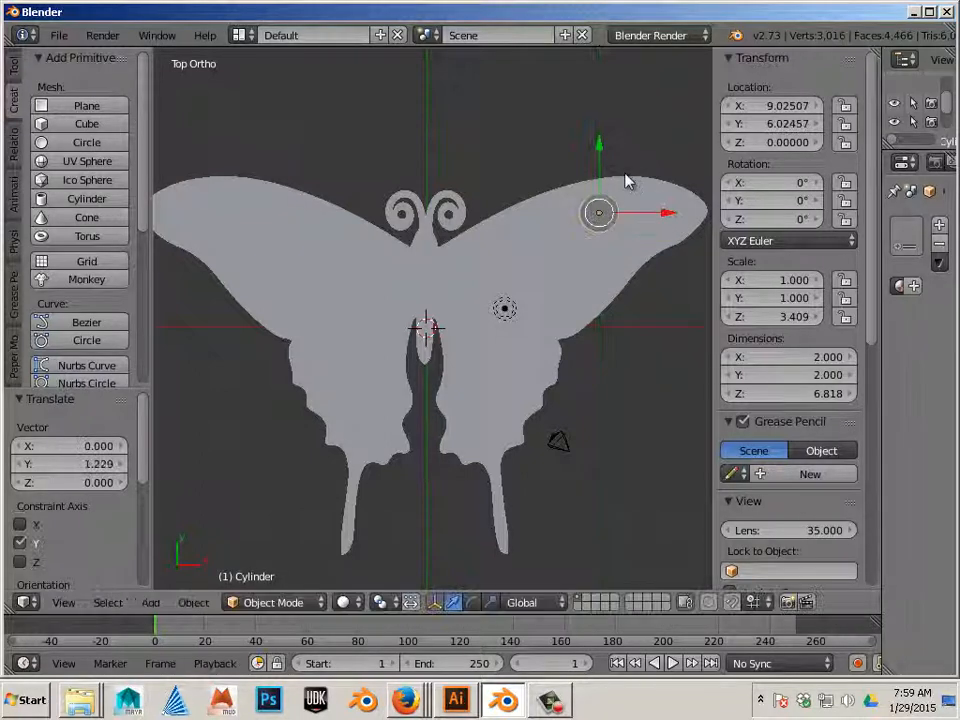
Step: Move the cylinder out near the upper tip of the right wing
drag(598, 212, 630, 212)
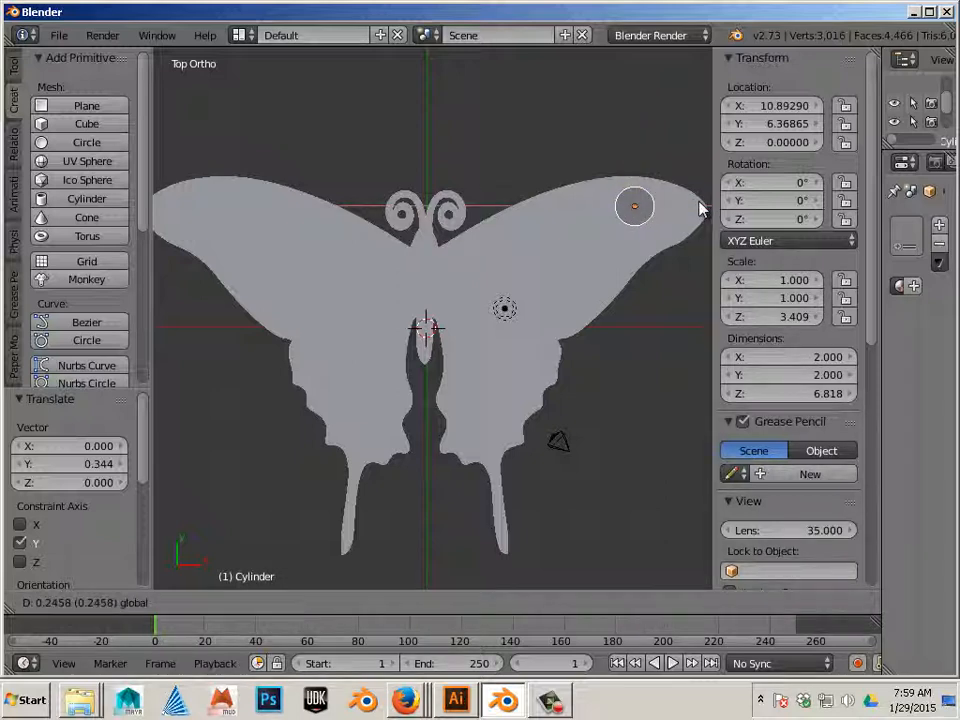
click(635, 205)
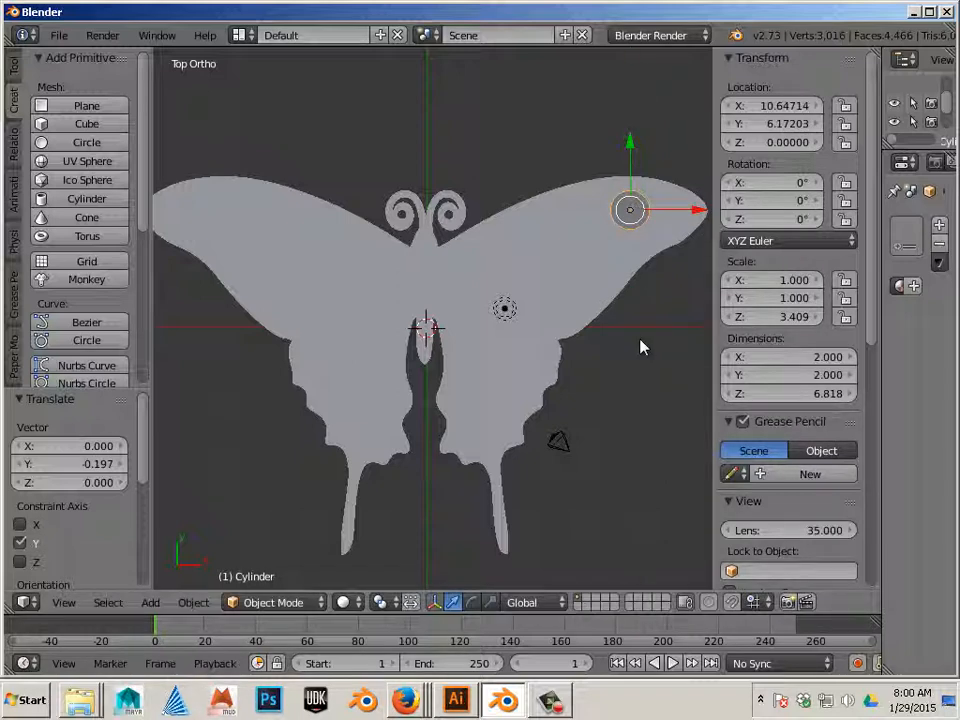
mouse_move(620, 210)
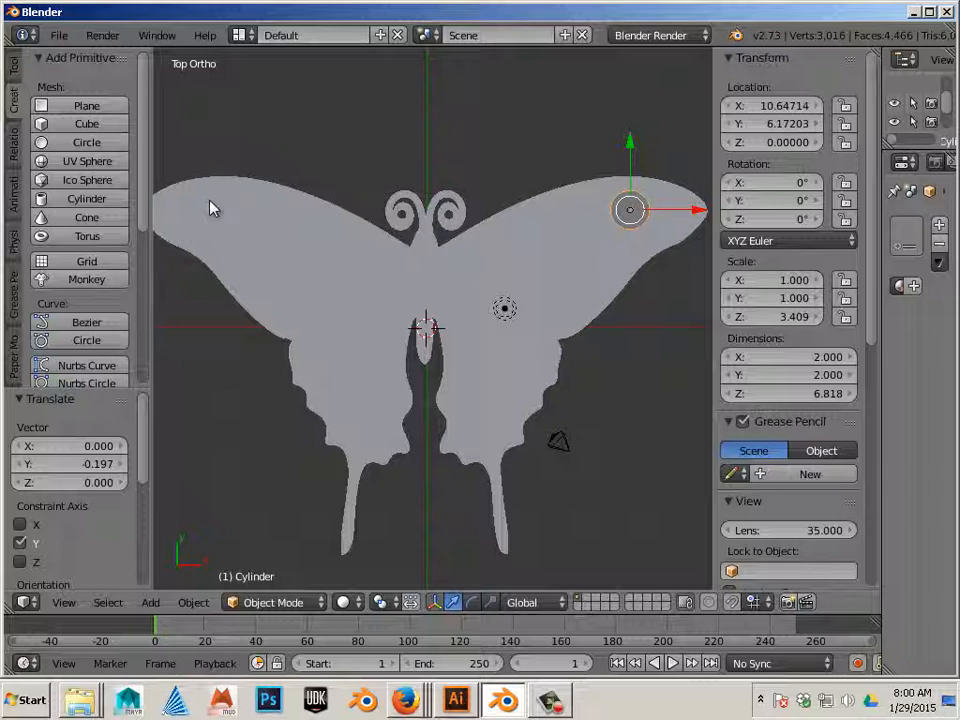
mouse_move(440, 282)
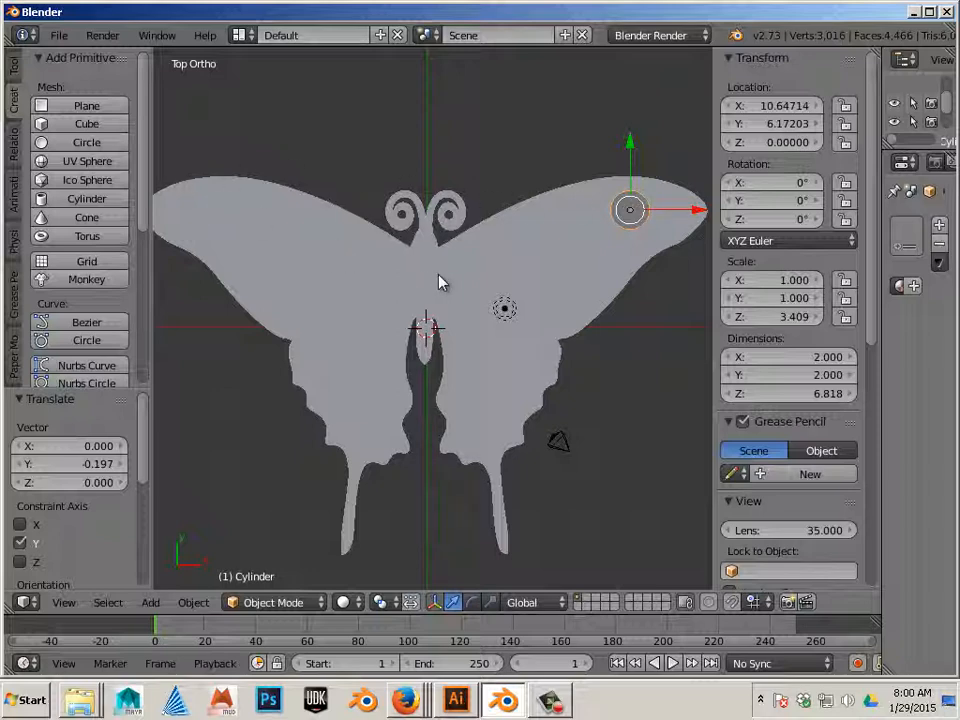
Step: Enter Edit Mode on the butterfly and select the vertex at the body notch tip
click(425, 330)
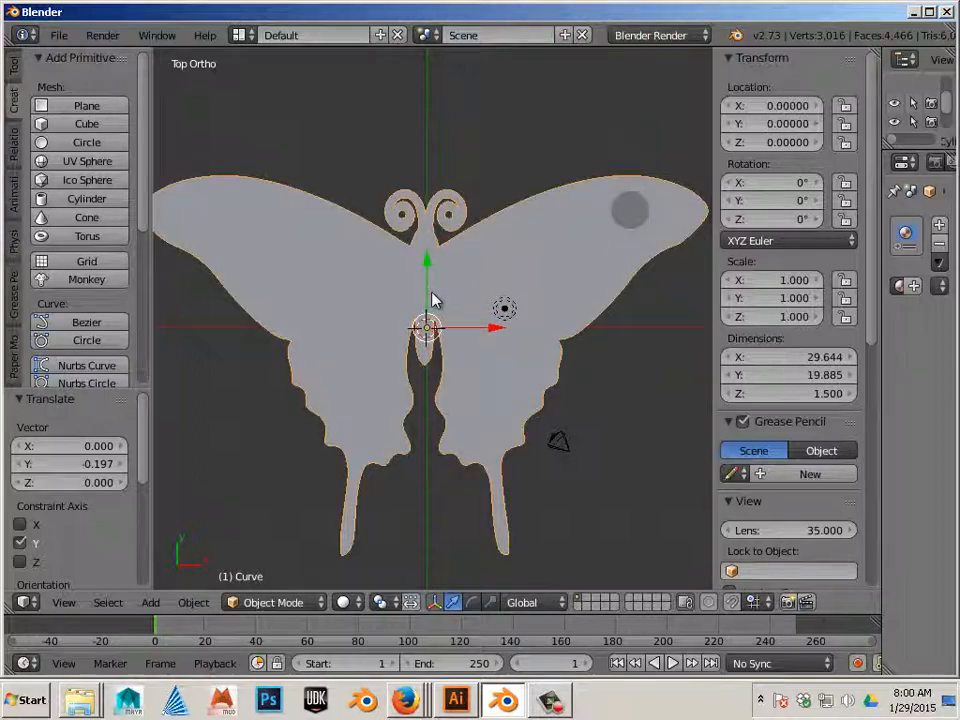
key(Tab)
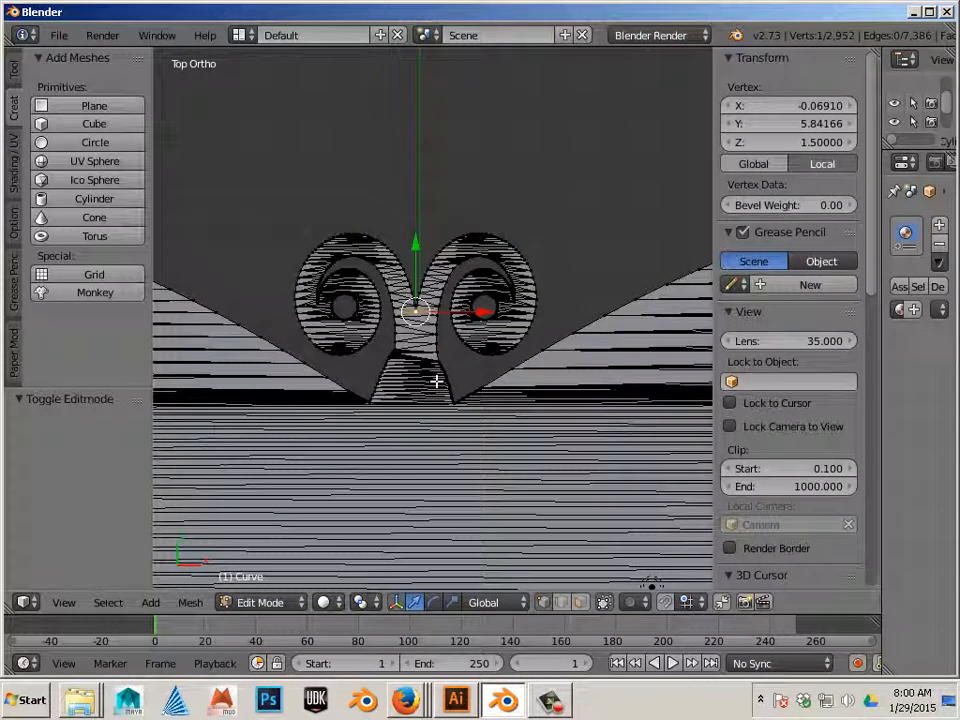
scroll(up, 3)
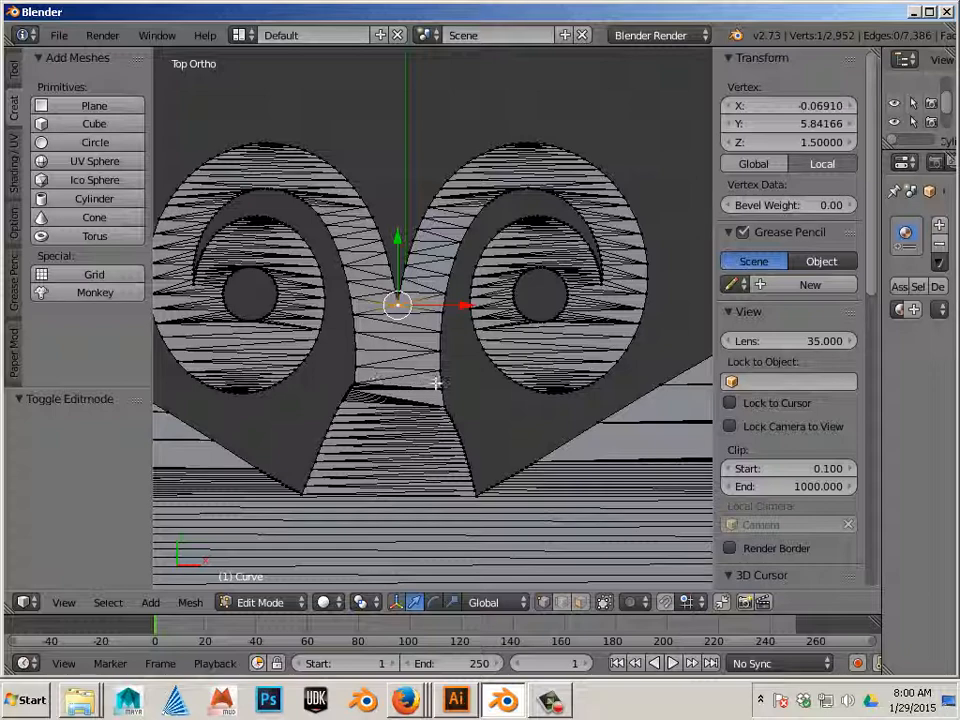
scroll(down, 3)
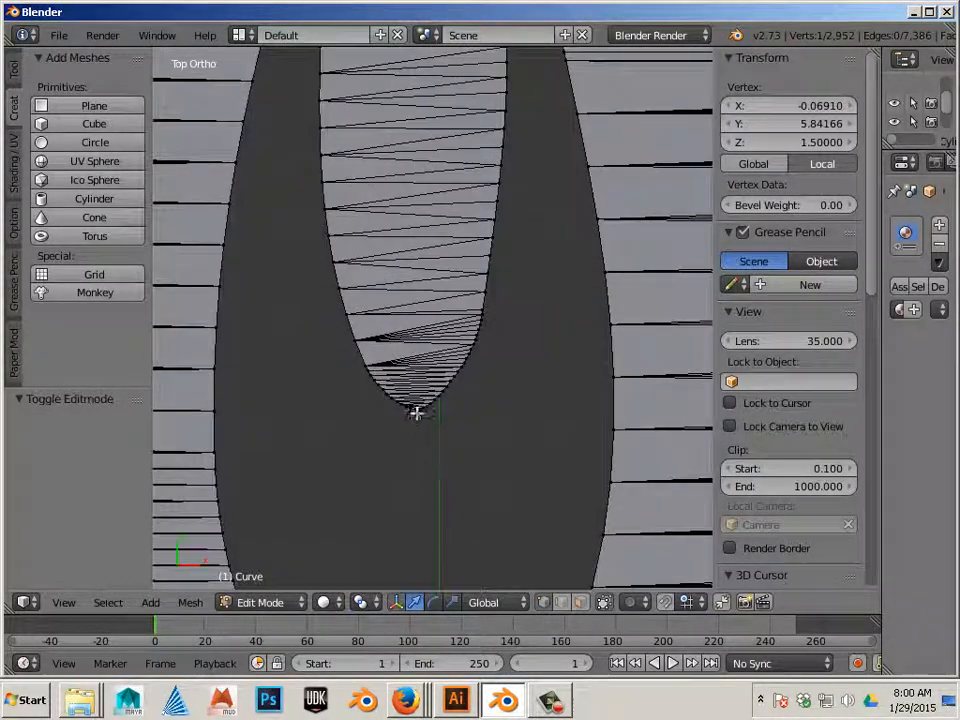
click(417, 410)
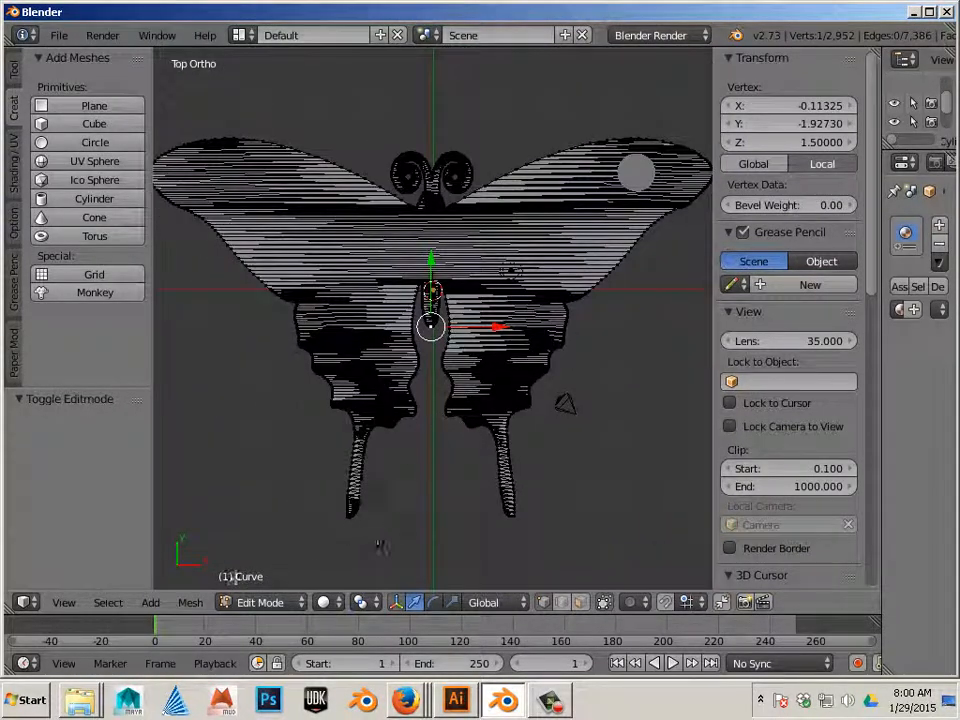
mouse_move(189, 602)
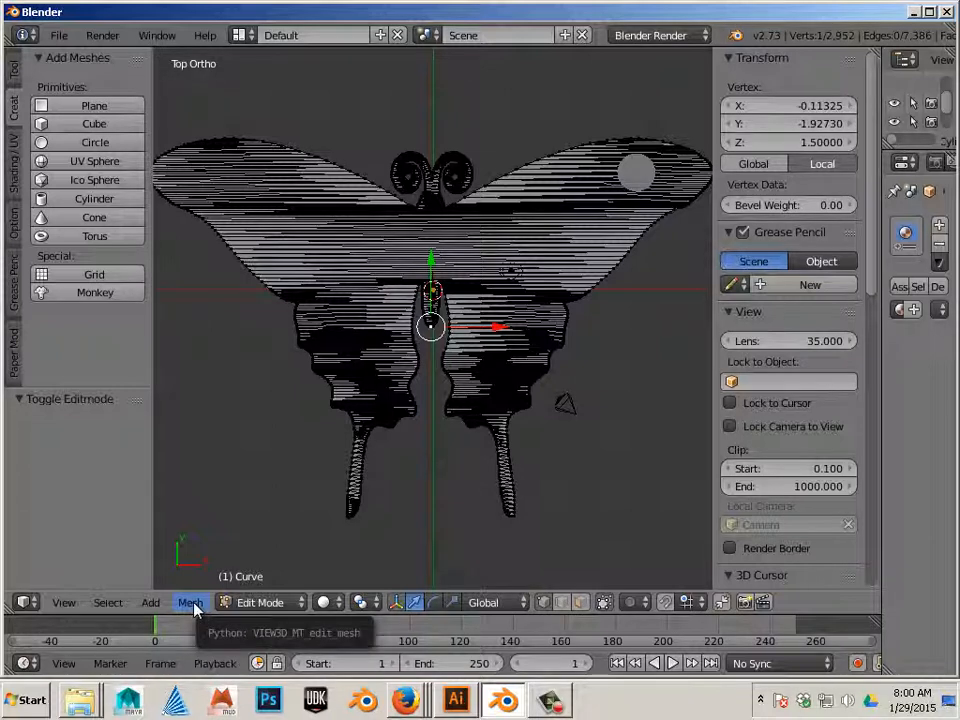
Step: Snap the 3D cursor to the selected notch vertex
click(189, 602)
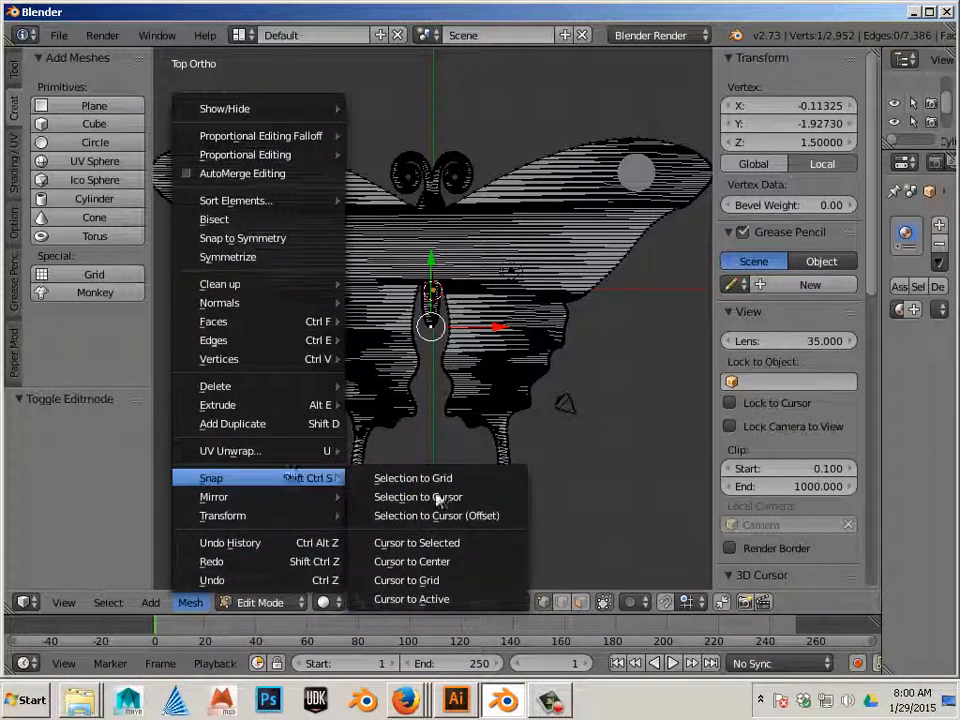
click(416, 542)
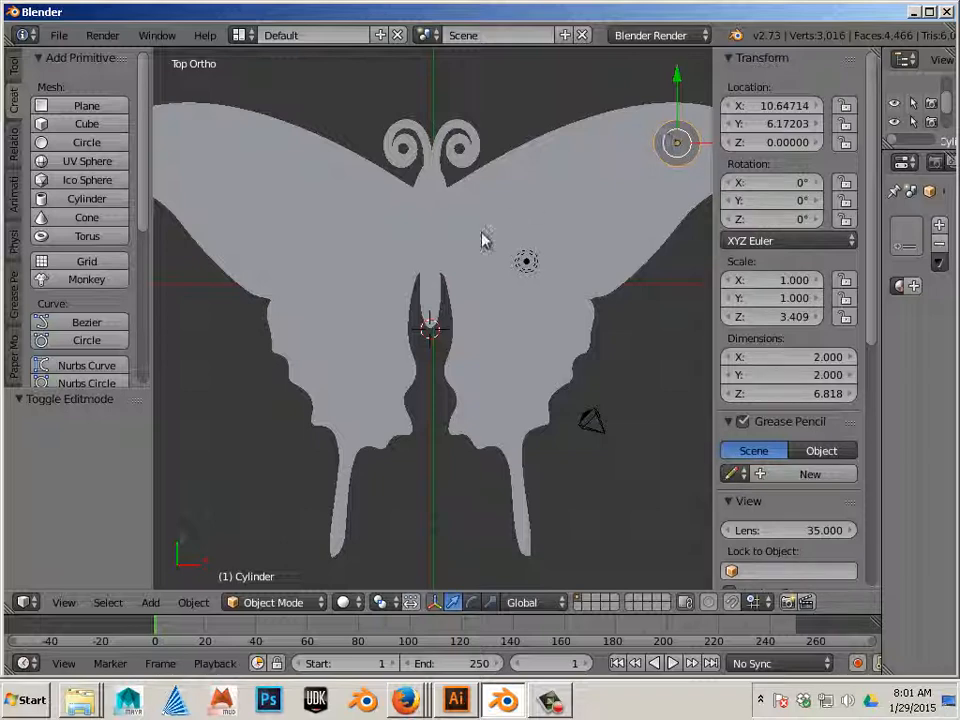
mouse_move(343, 458)
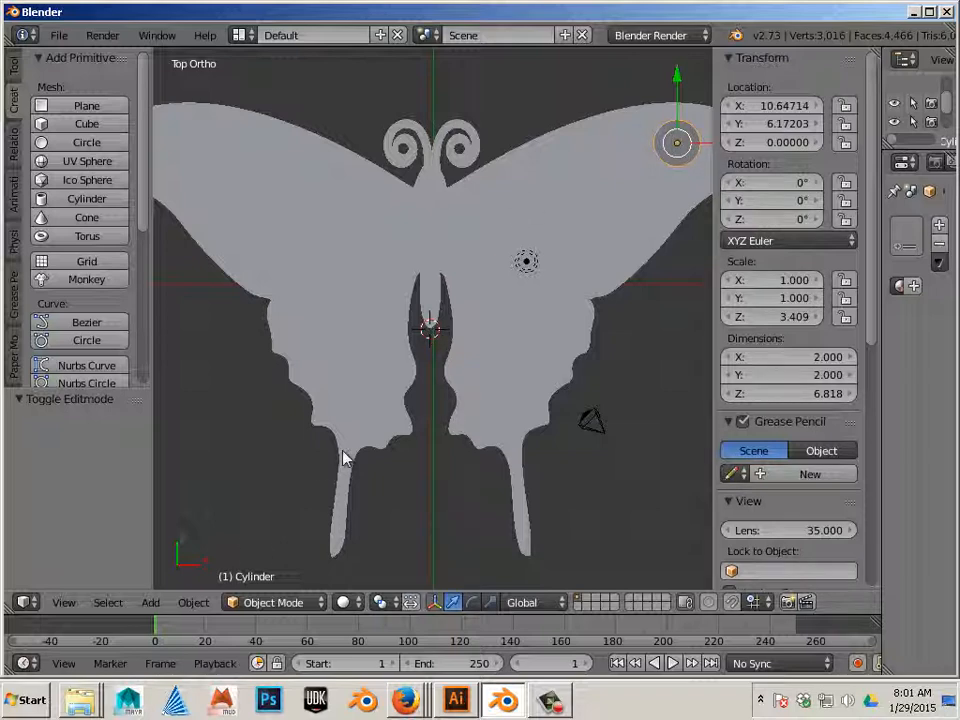
Step: Set the cylinder's origin to the 3D cursor at the body notch
click(193, 602)
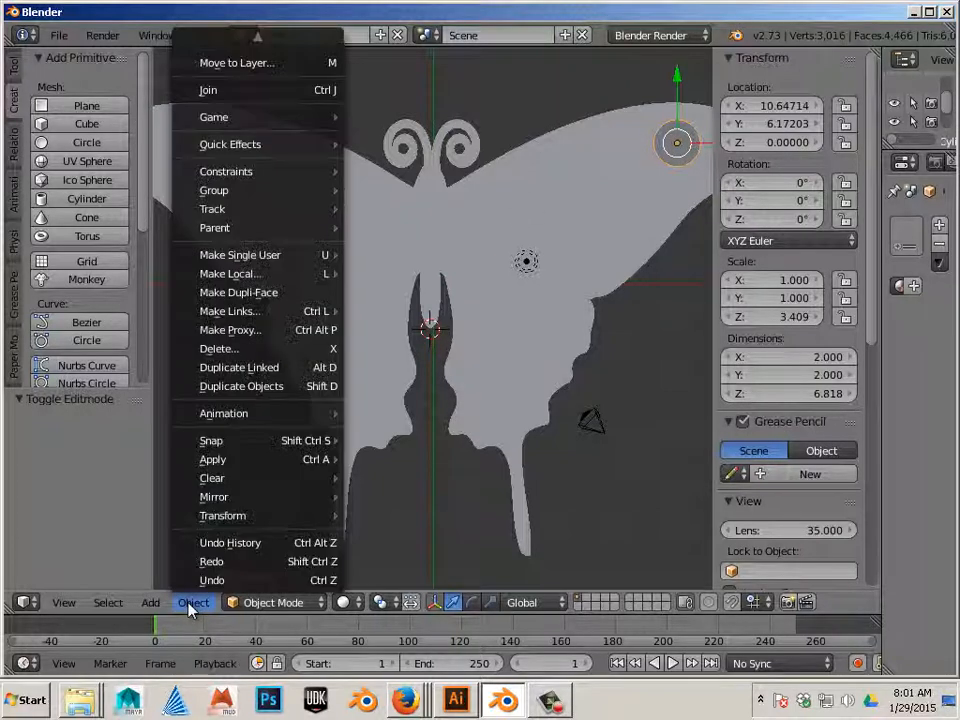
mouse_move(222, 515)
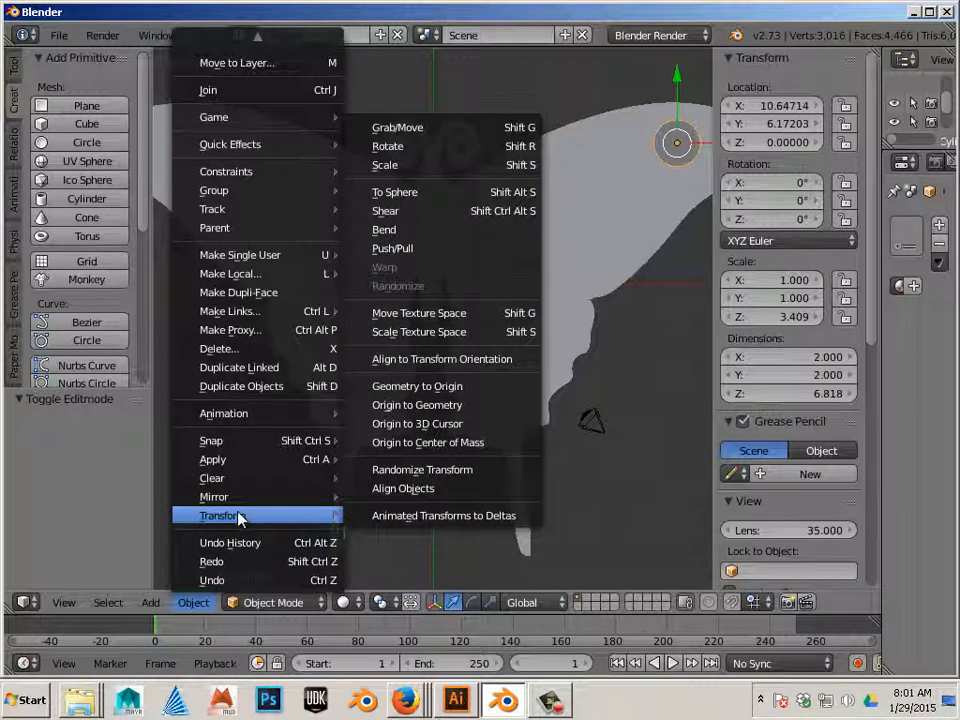
mouse_move(417, 423)
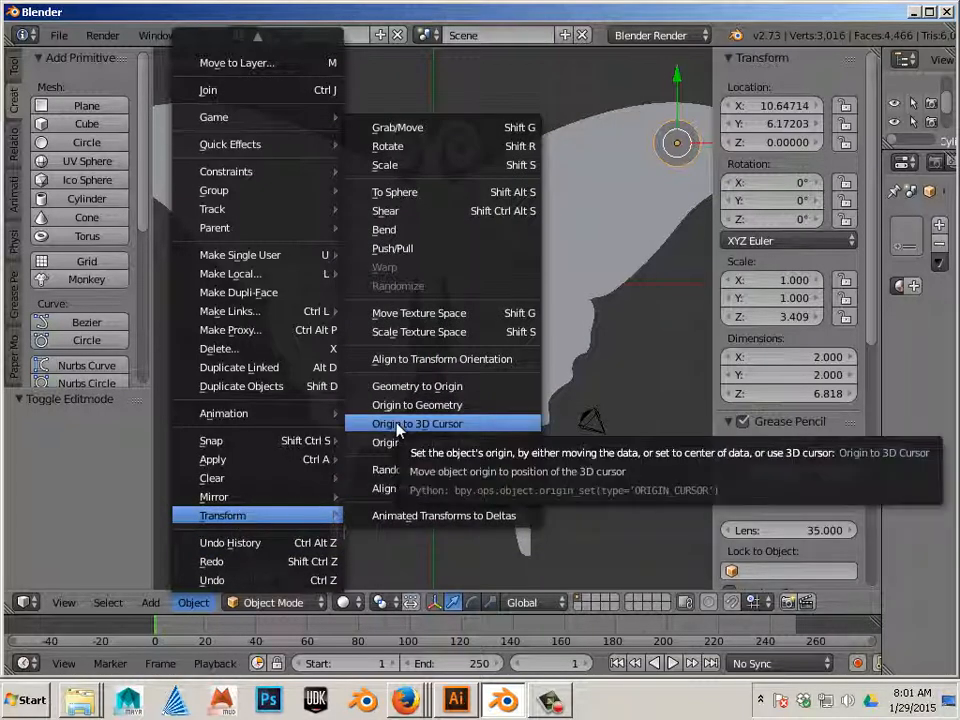
click(417, 423)
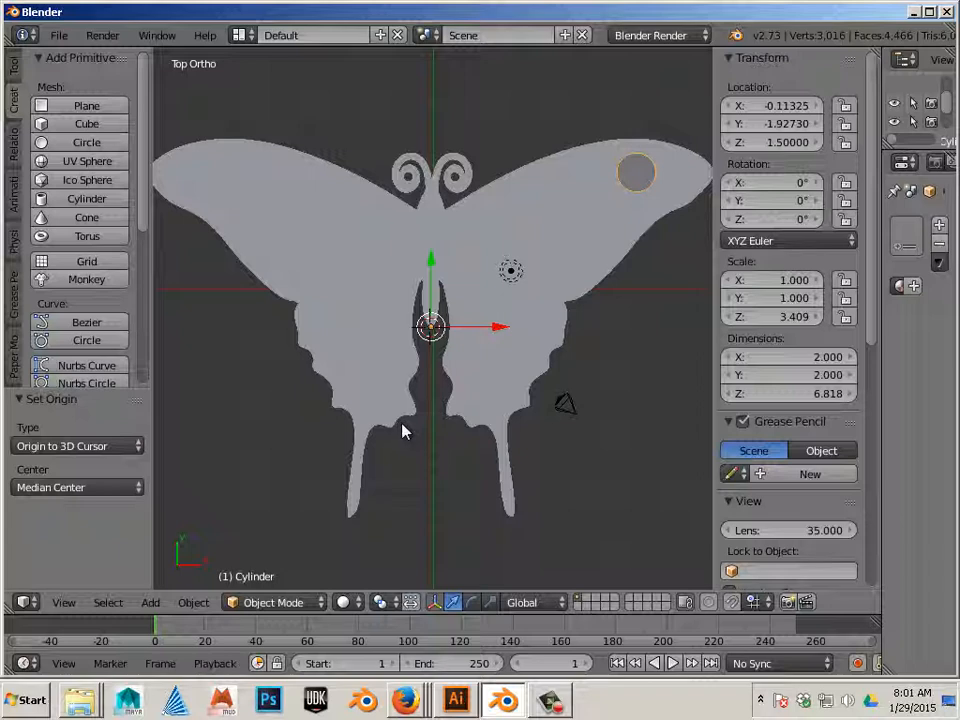
mouse_move(883, 368)
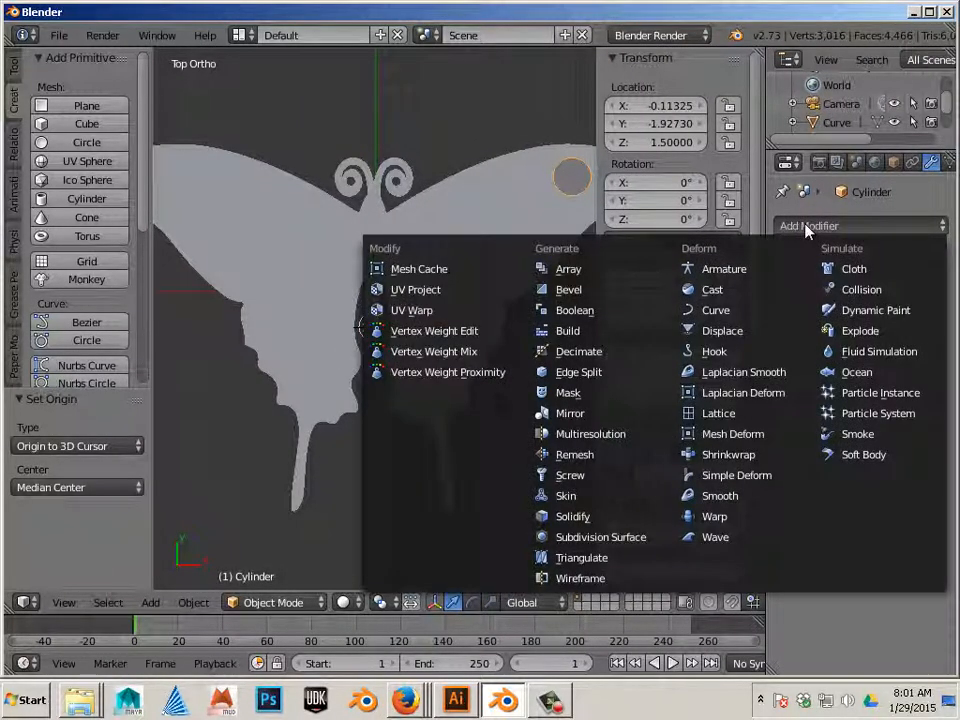
mouse_move(570, 413)
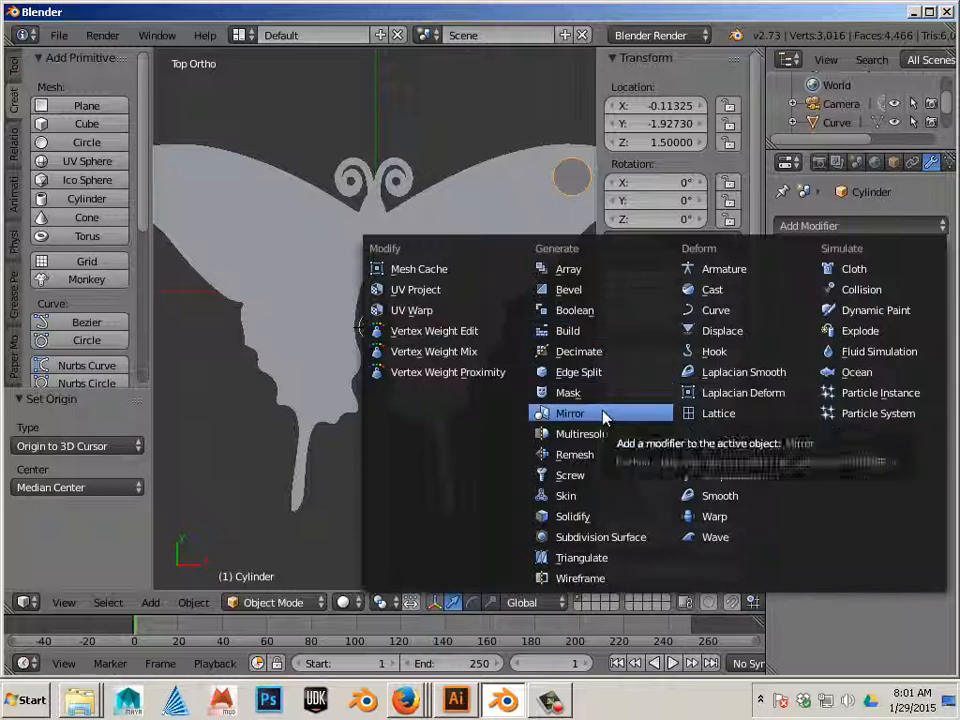
Step: Mirror the cylinder onto the left wing, adjust mirror options, and apply the modifier
click(570, 413)
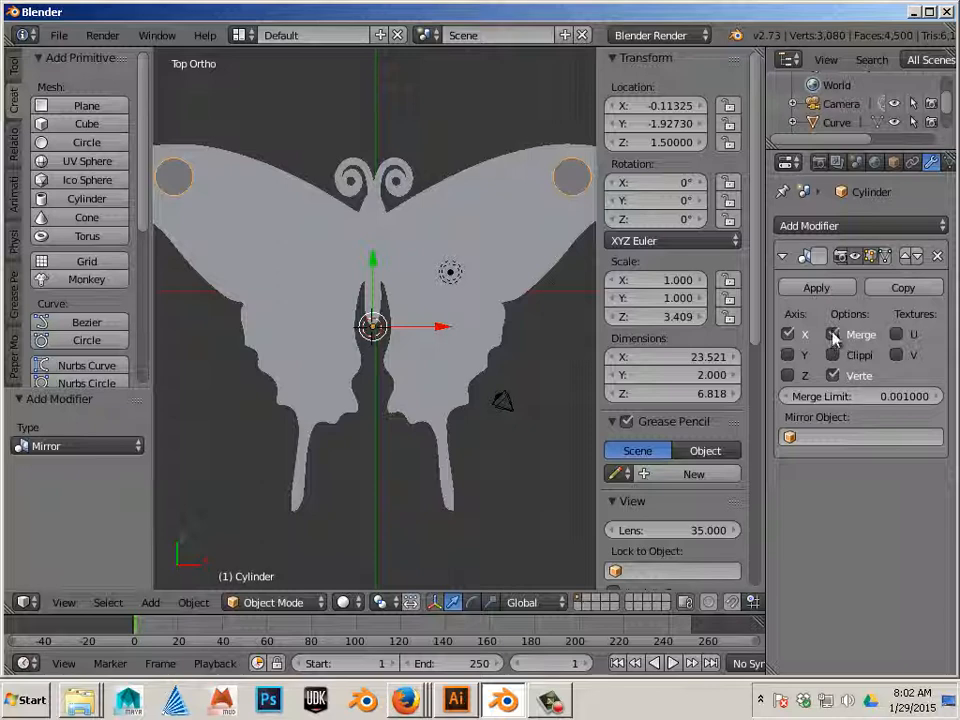
click(832, 355)
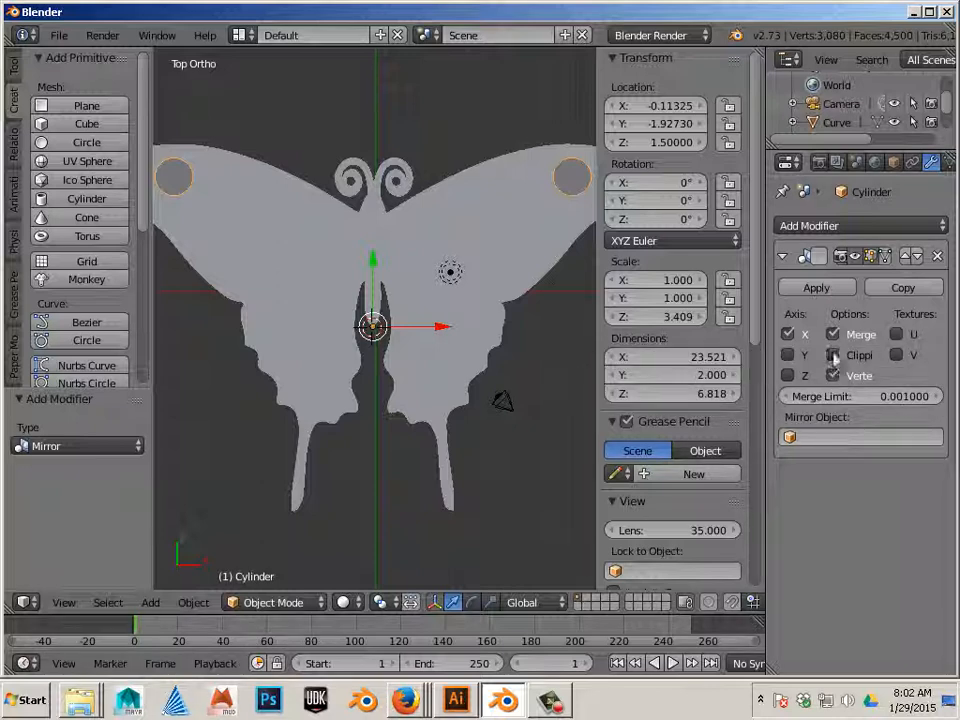
mouse_move(832, 375)
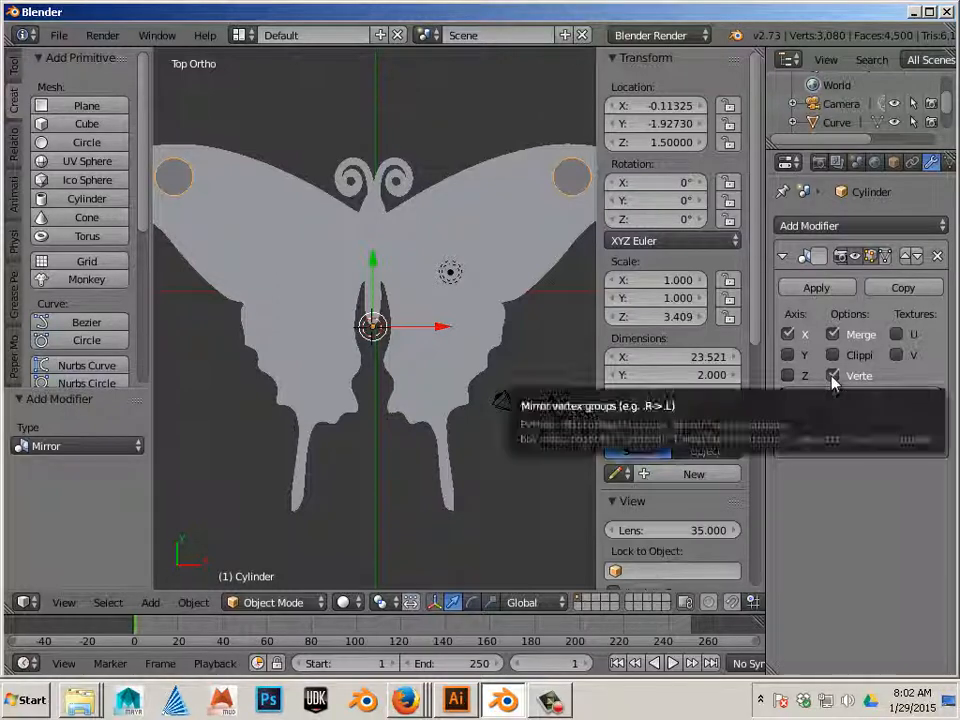
click(816, 287)
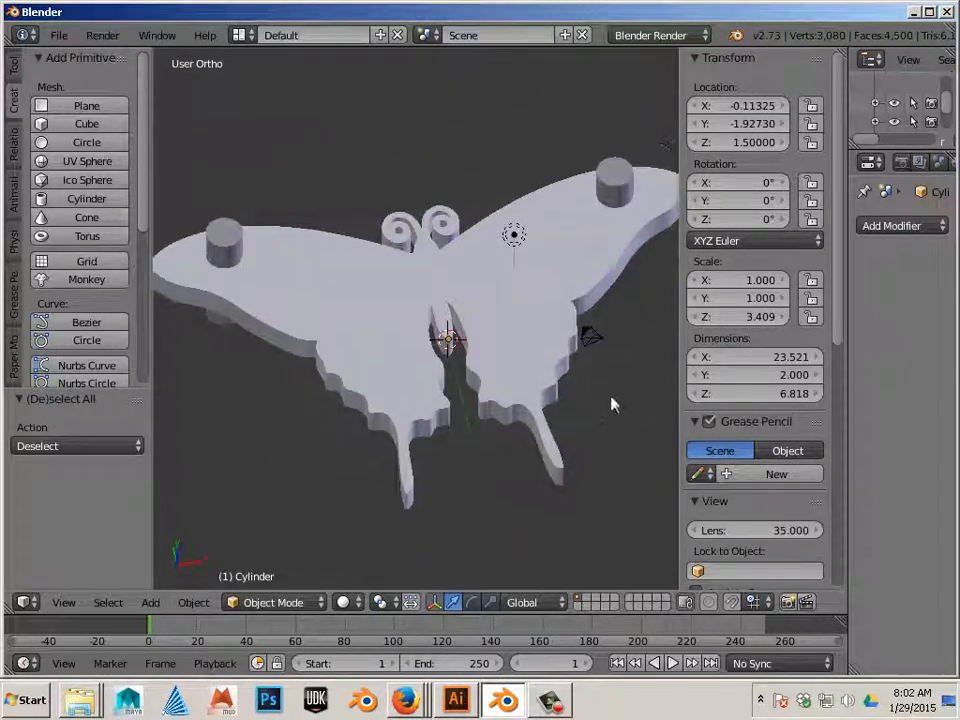
Step: Enable Textured Solid and Backface Culling in the viewport Shading settings
drag(613, 404, 547, 408)
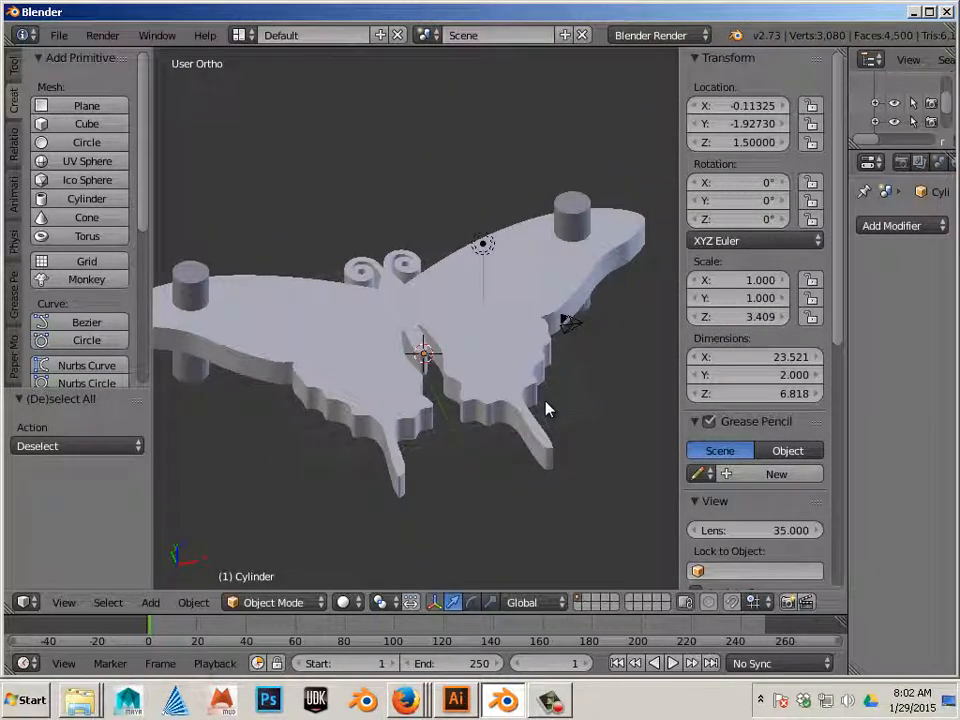
mouse_move(563, 322)
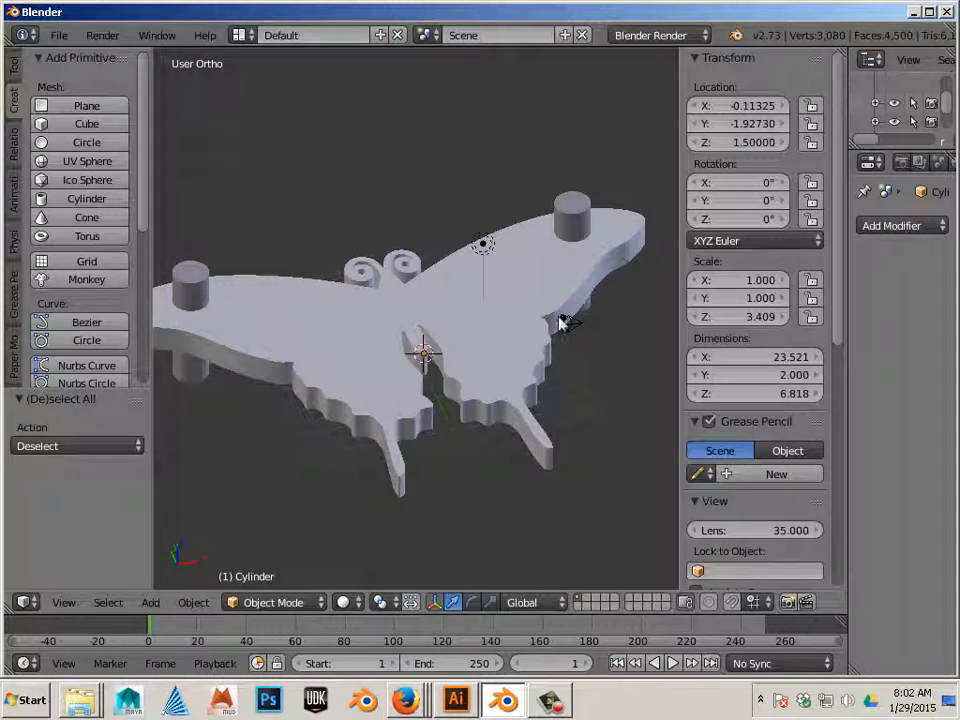
scroll(down, 3)
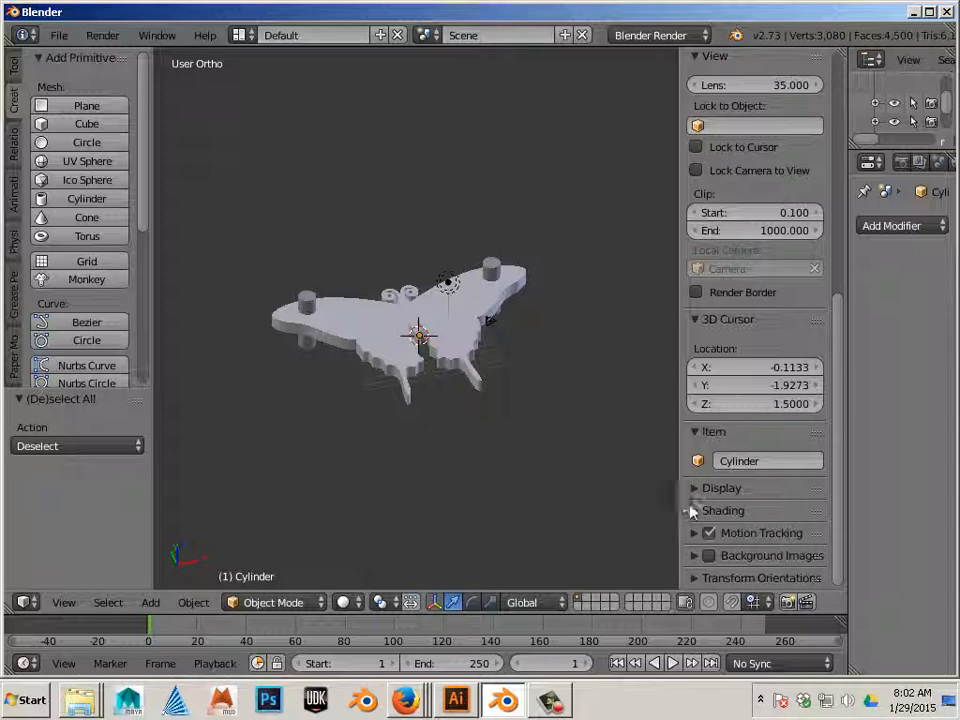
click(723, 510)
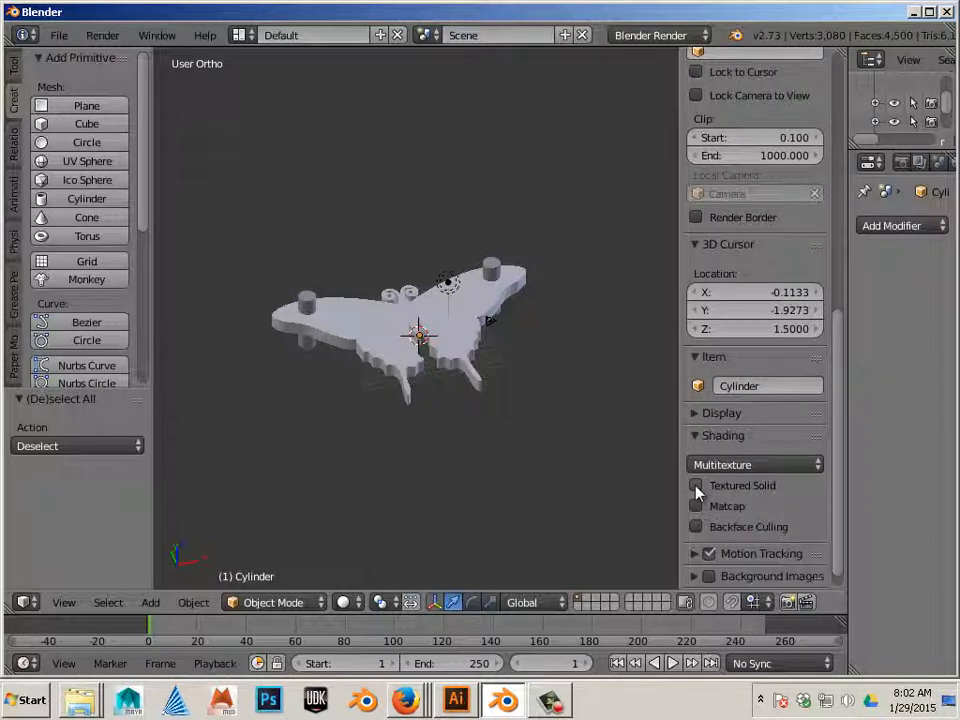
click(697, 485)
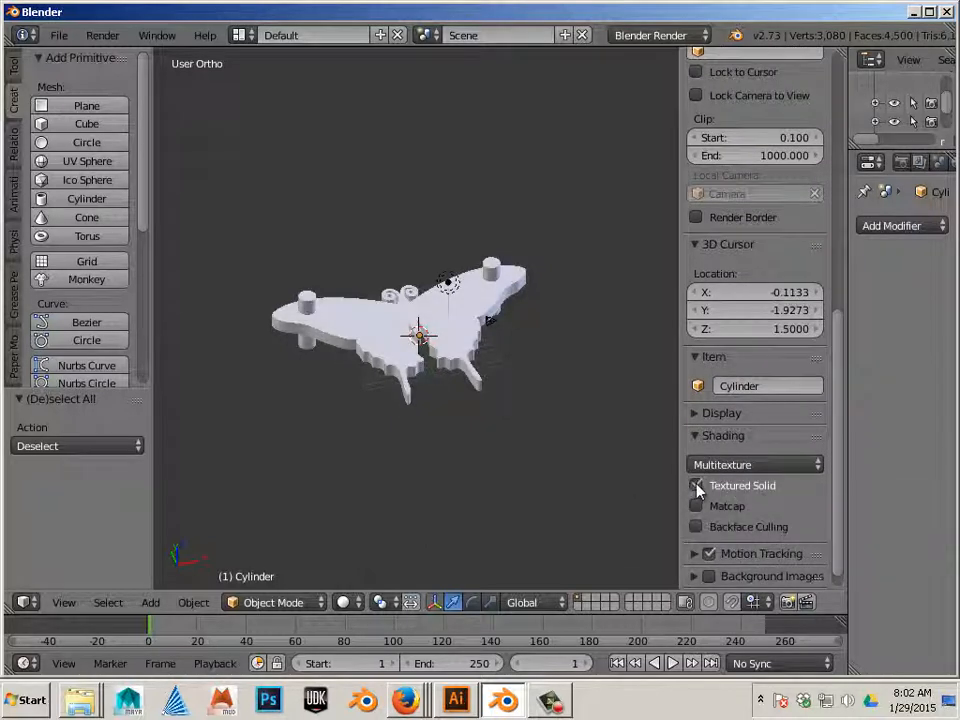
click(697, 485)
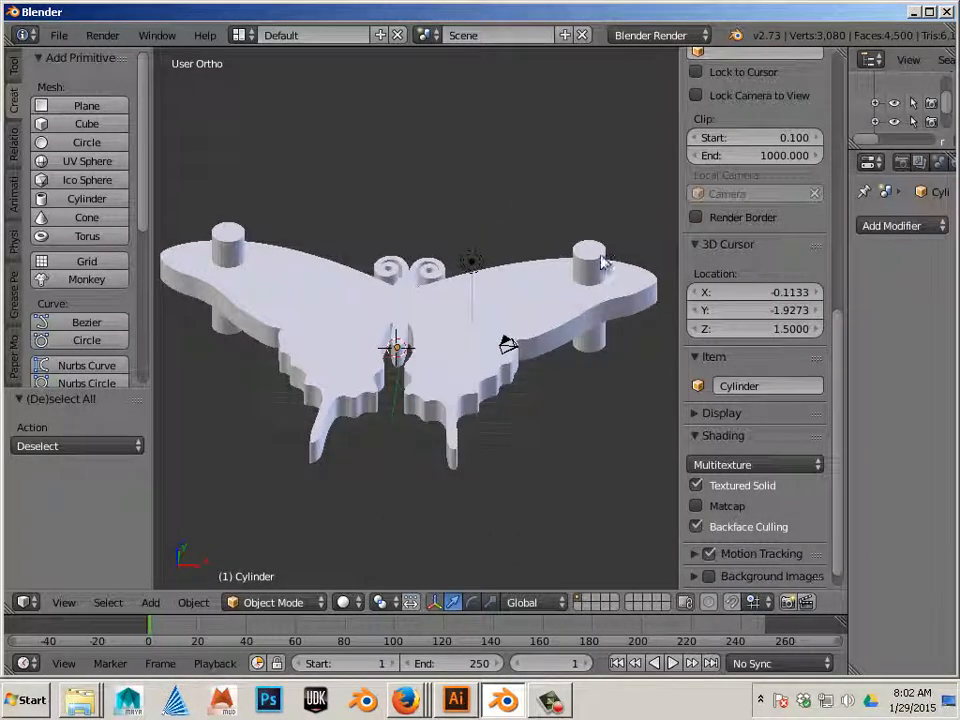
Step: Apply the cylinders' rotation and scale and turn Textured Solid off
click(193, 602)
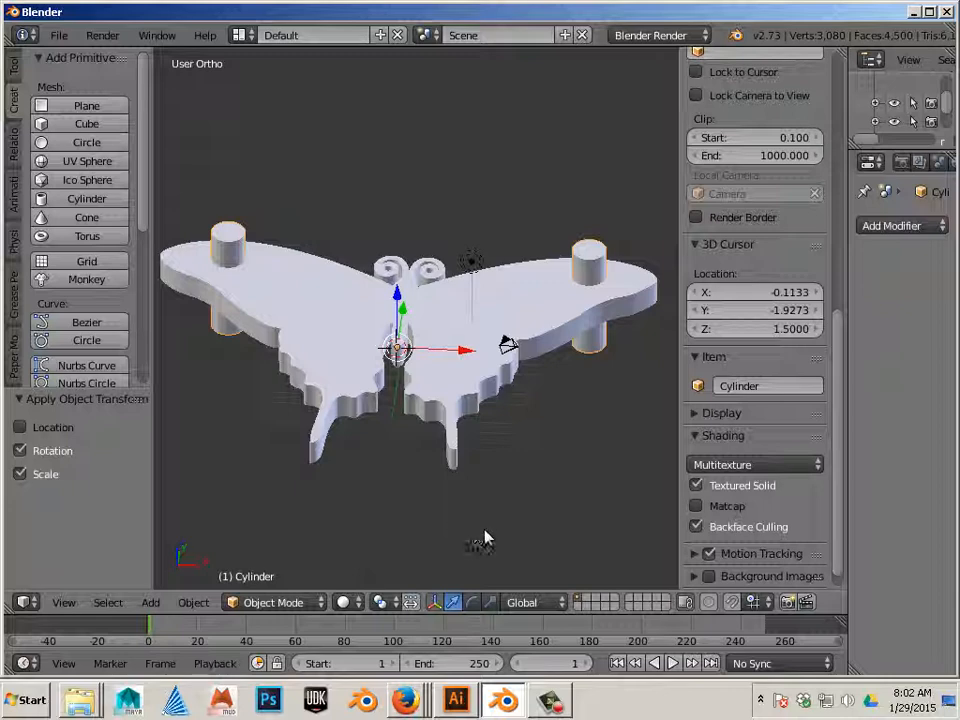
mouse_move(445, 515)
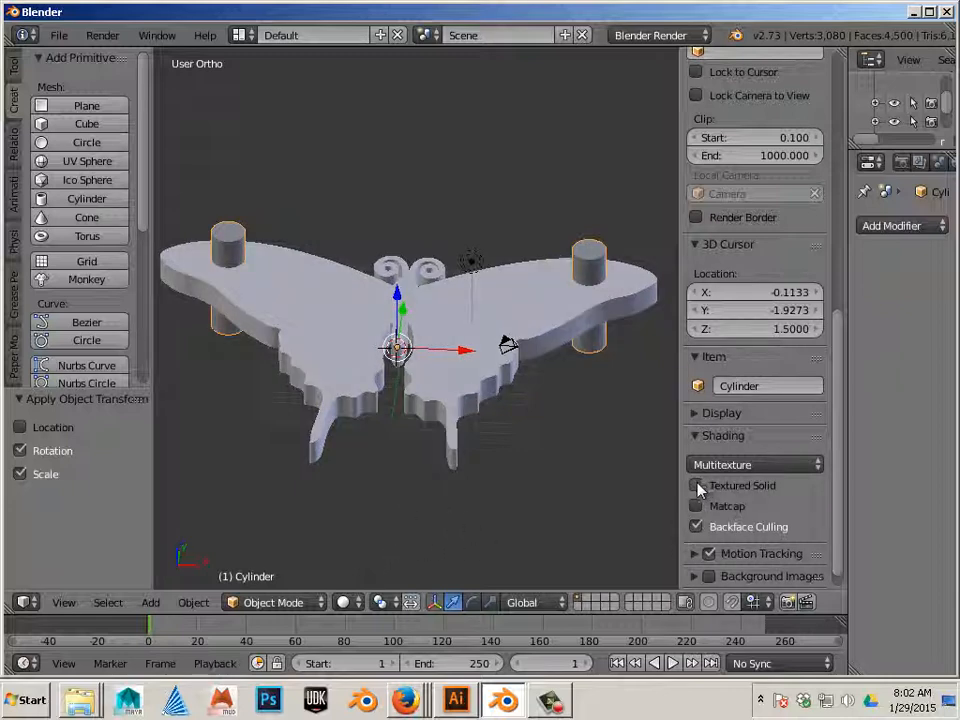
click(697, 485)
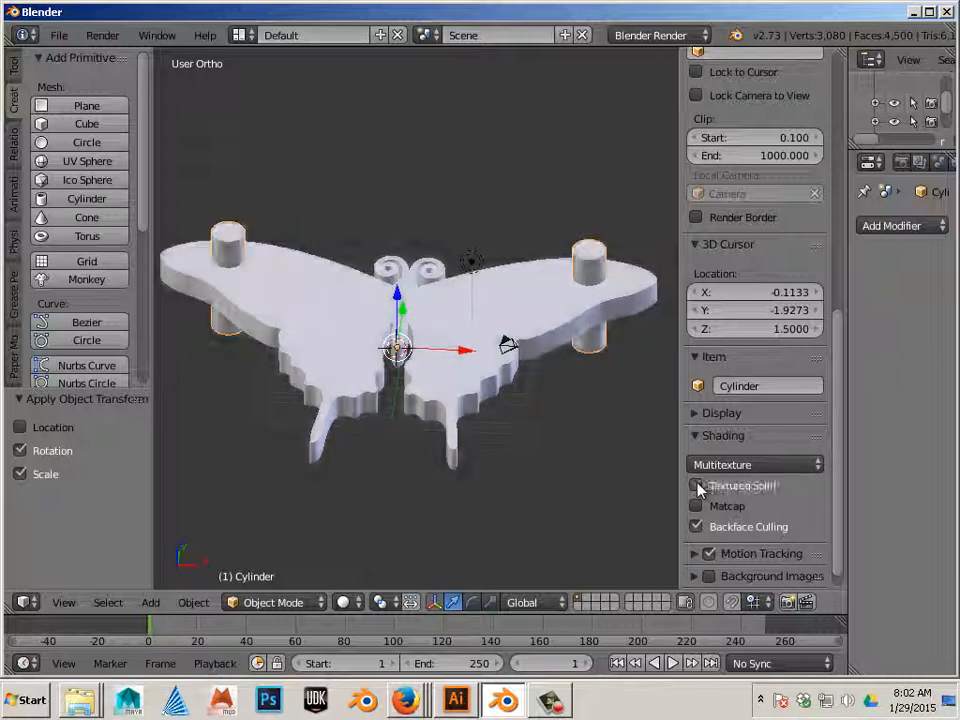
click(697, 485)
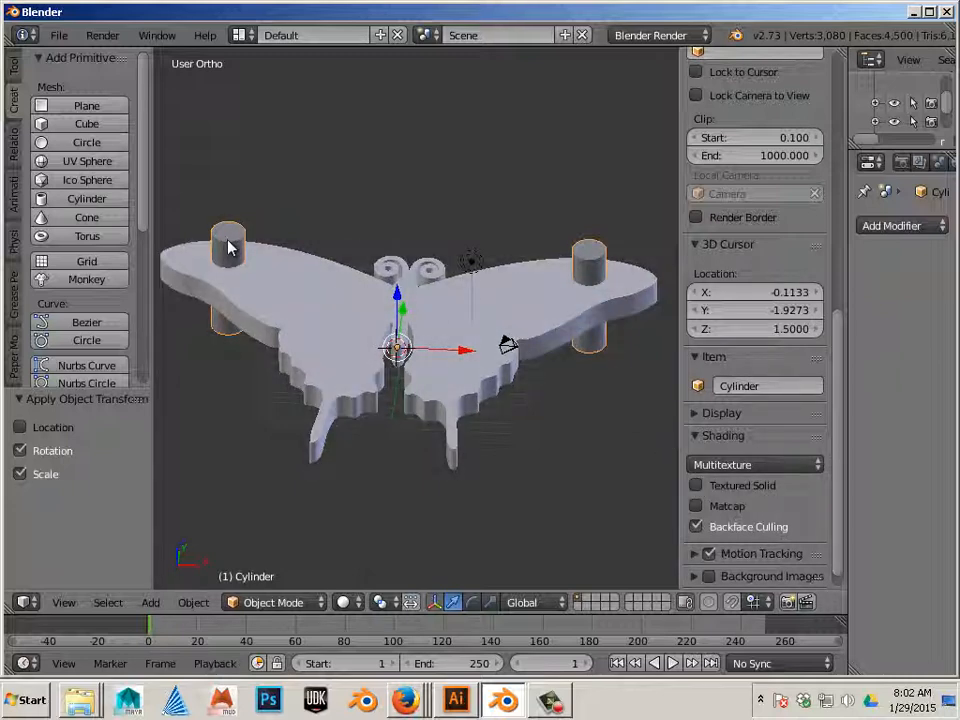
mouse_move(228, 250)
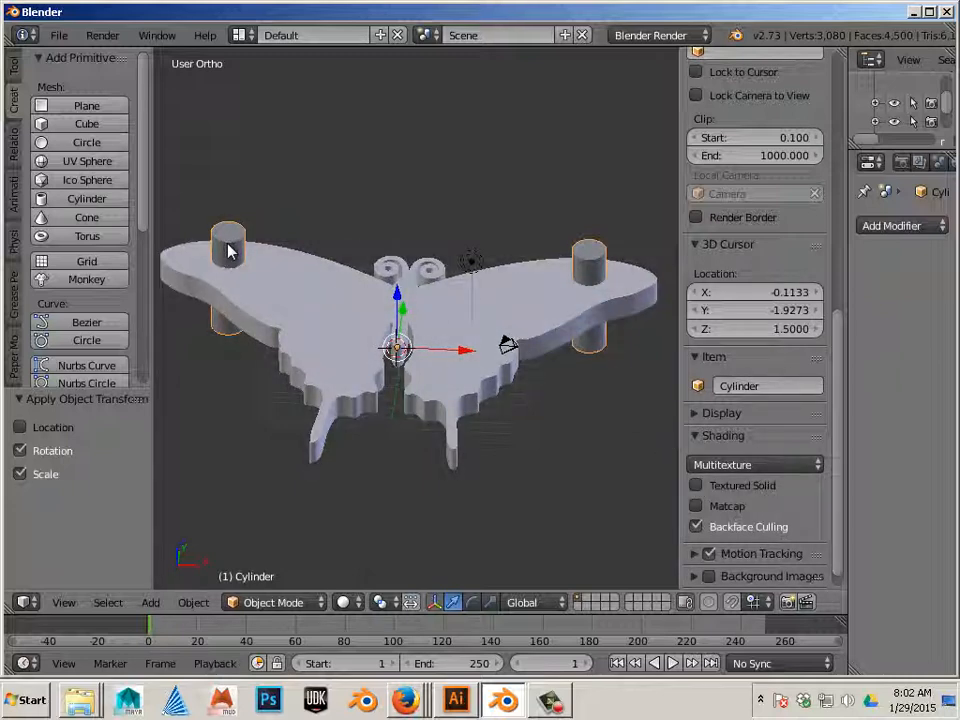
key(Tab)
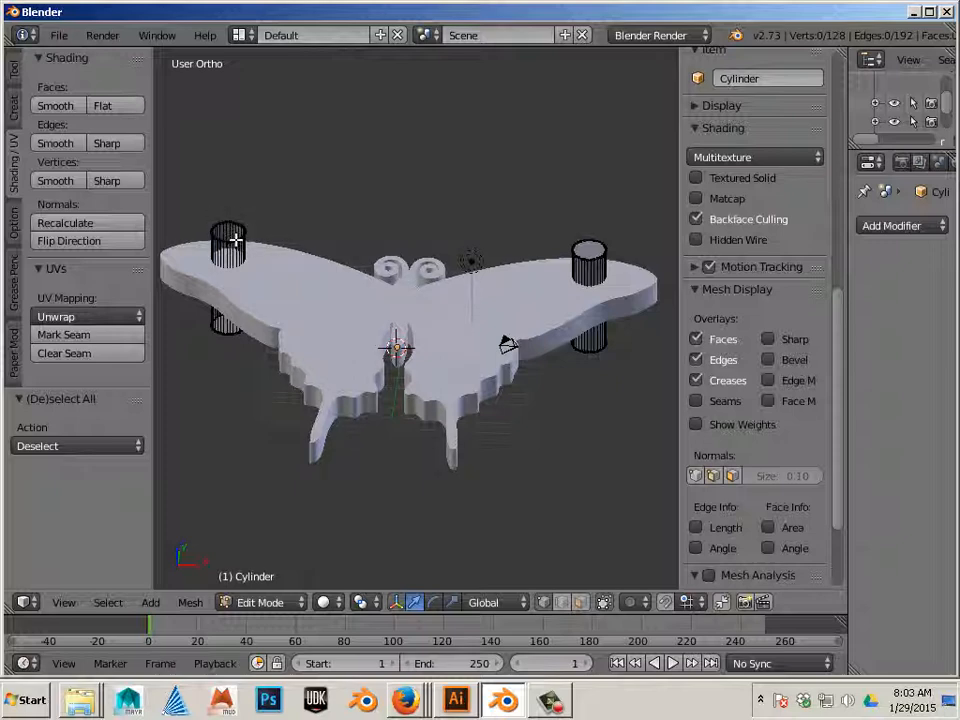
Step: Select the butterfly Curve object in Object Mode
click(230, 245)
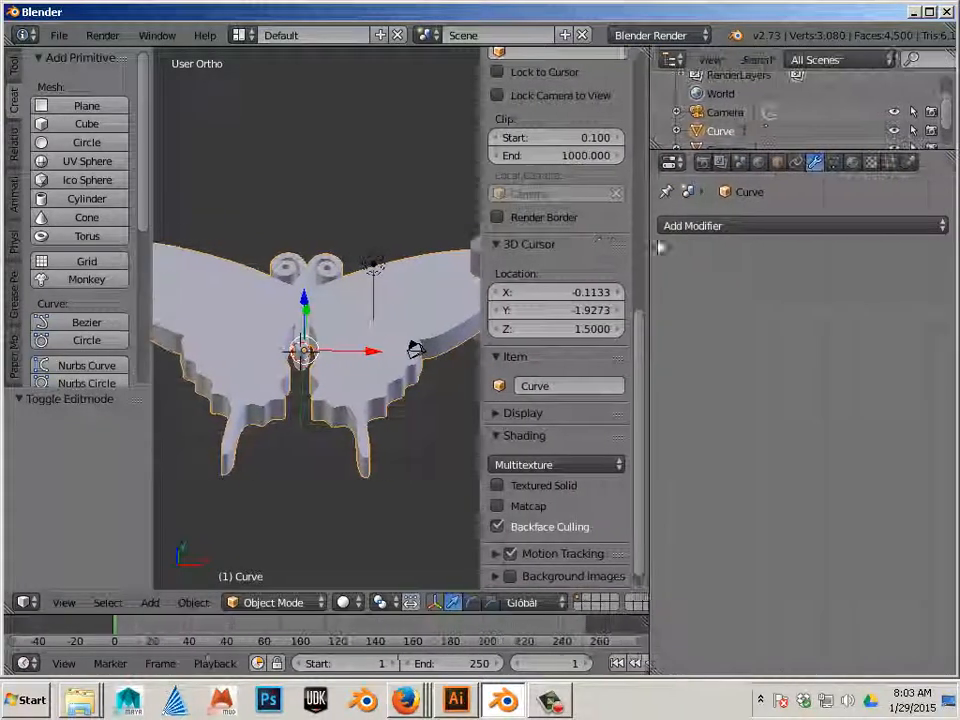
Step: Add a Boolean modifier with Difference operation and Cylinder as the cutting object
click(694, 225)
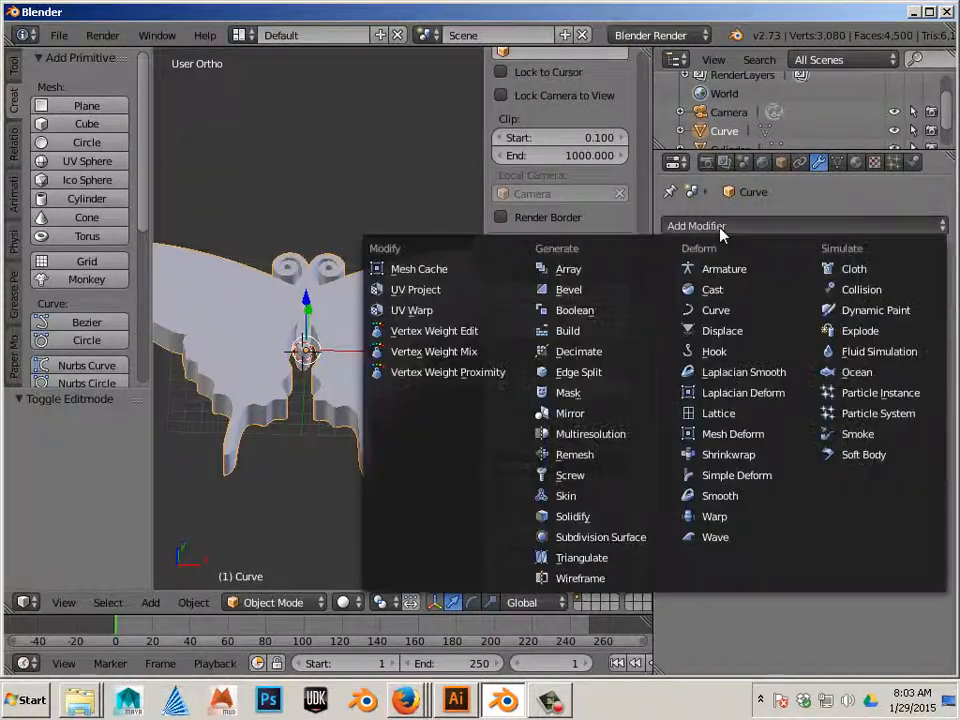
click(574, 310)
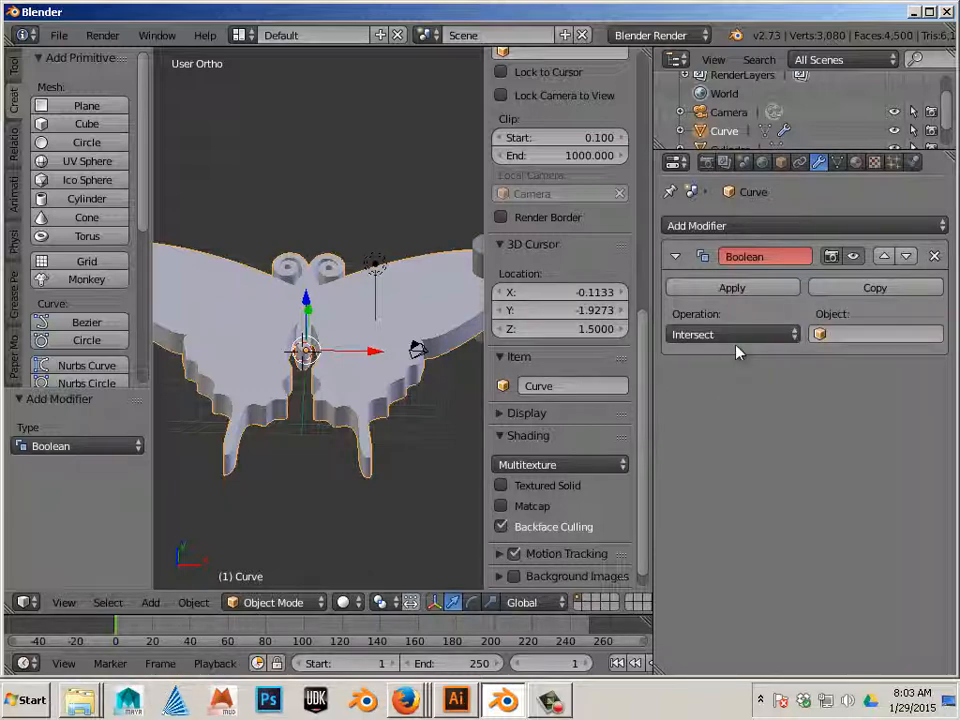
click(733, 334)
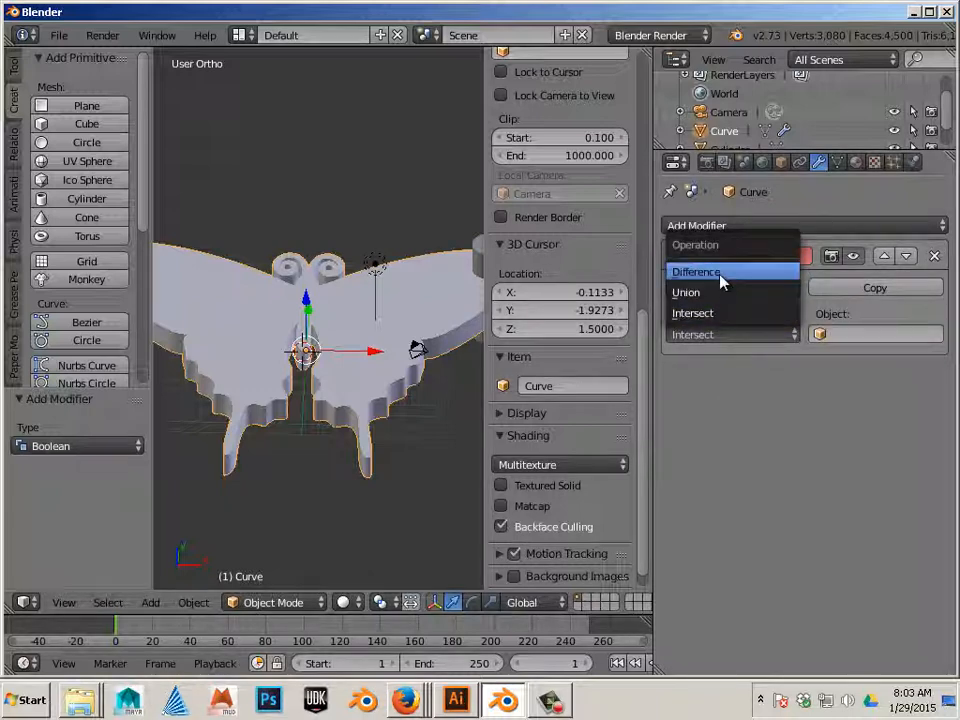
click(697, 271)
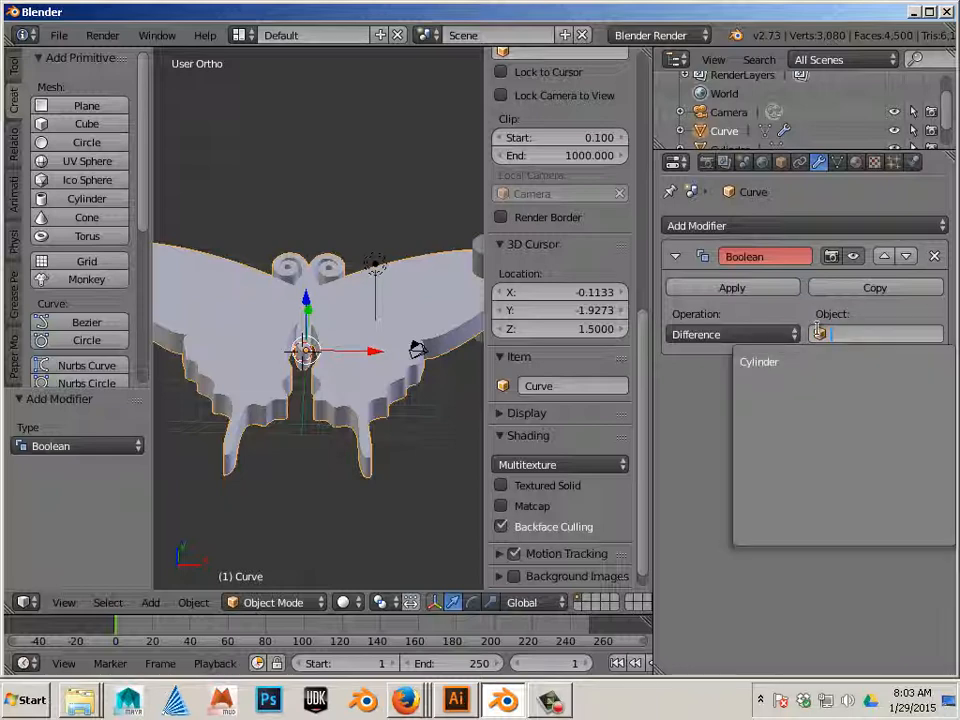
click(759, 361)
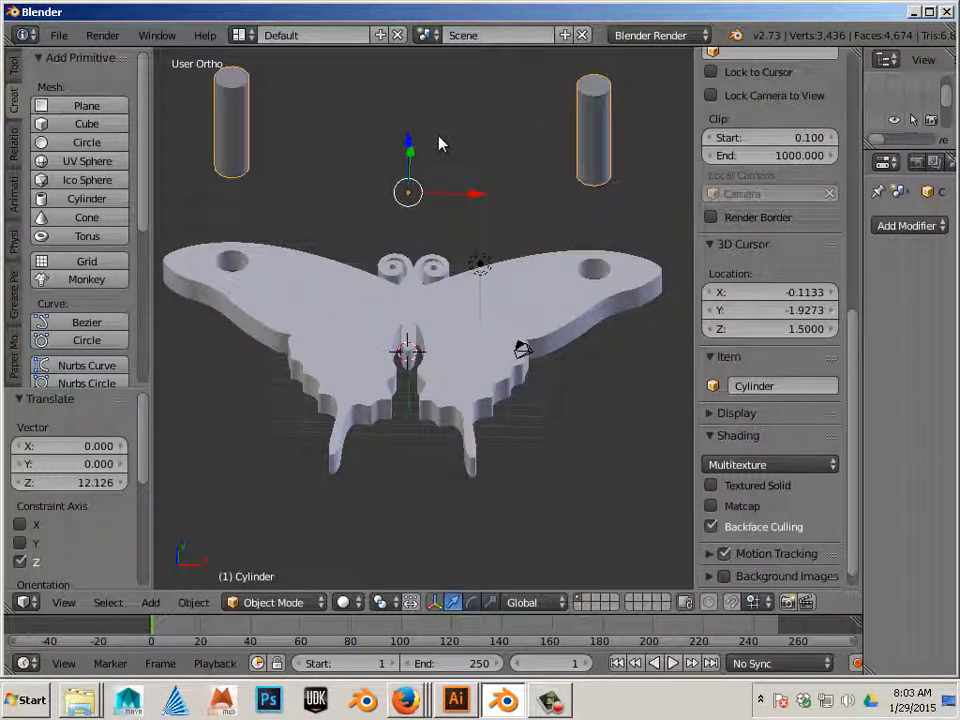
Step: Delete the two cutting cylinders, leaving only the holed butterfly
key(x)
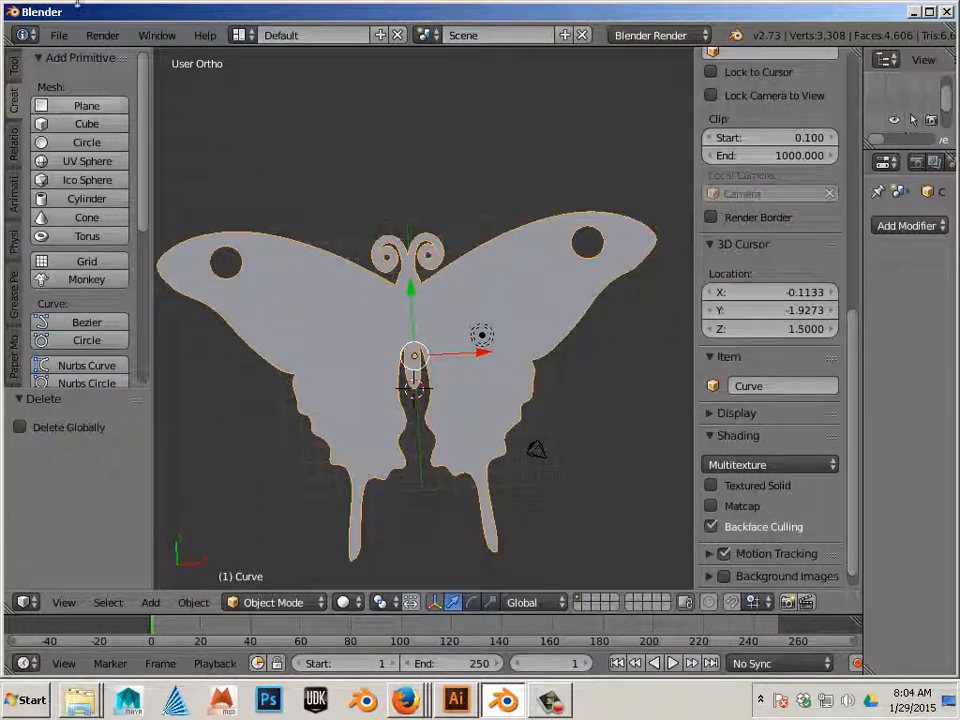
Step: Export the butterfly from the File menu as 'Butter Fly_hole.stl' on the desktop
click(59, 35)
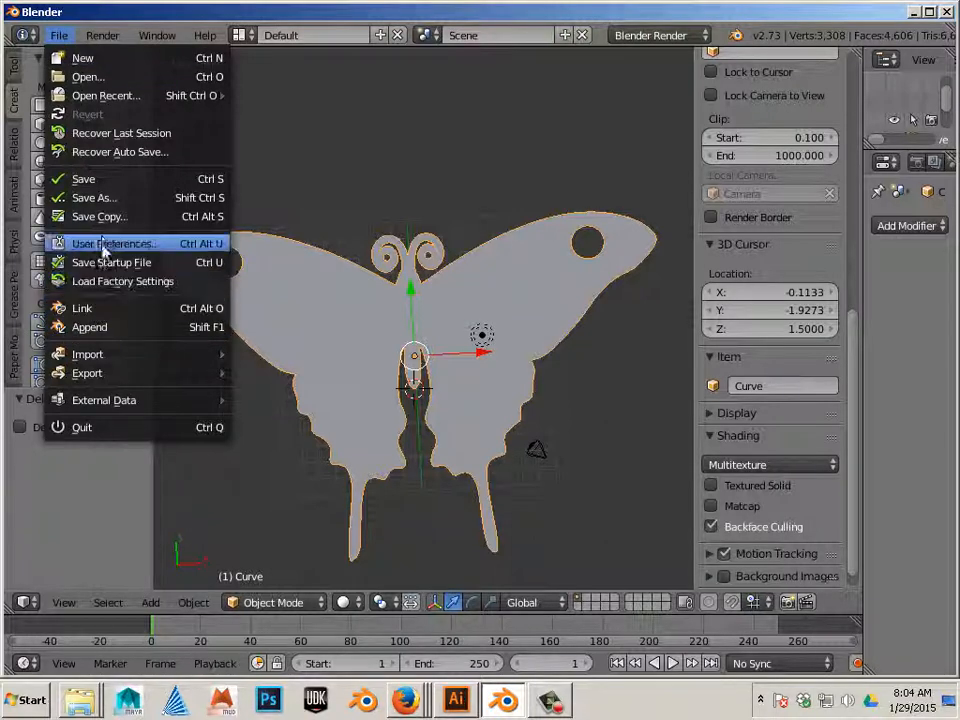
mouse_move(94, 197)
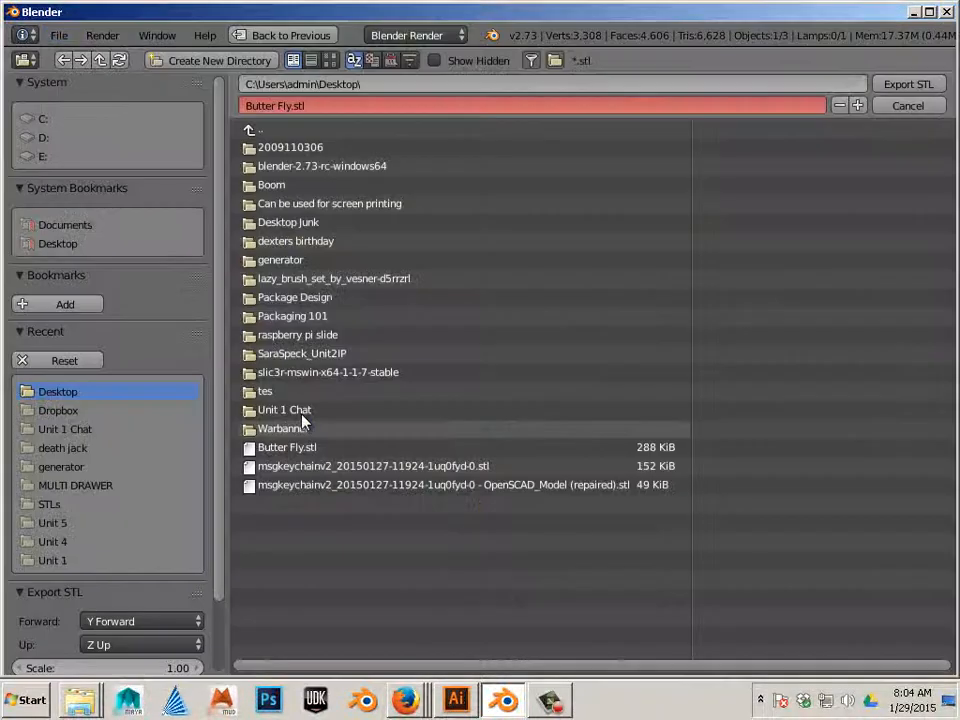
click(287, 447)
text(_hole)
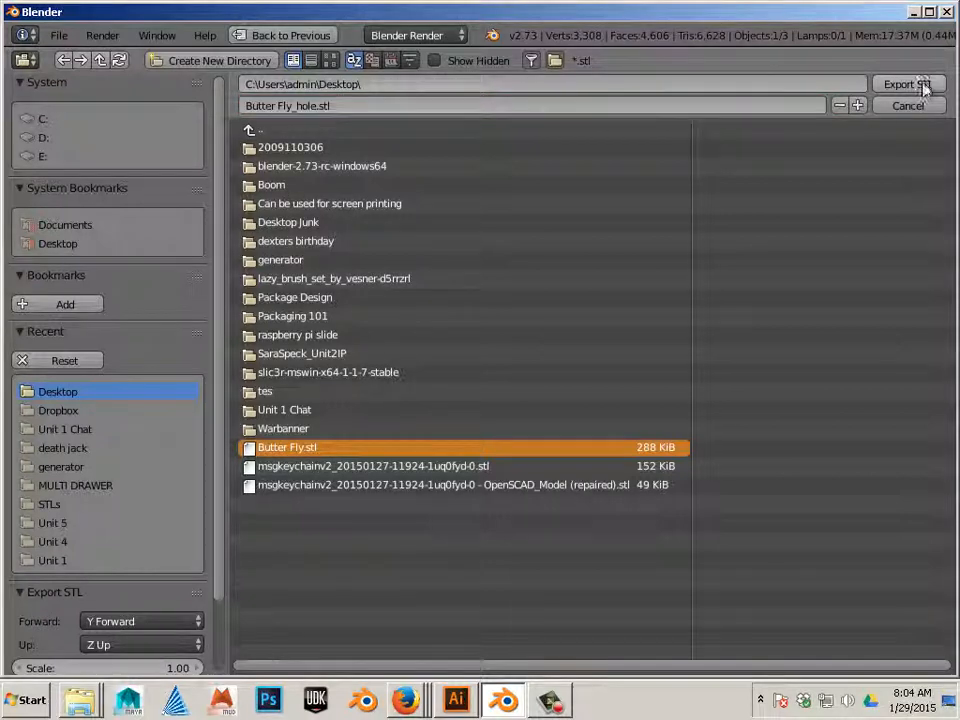
click(906, 84)
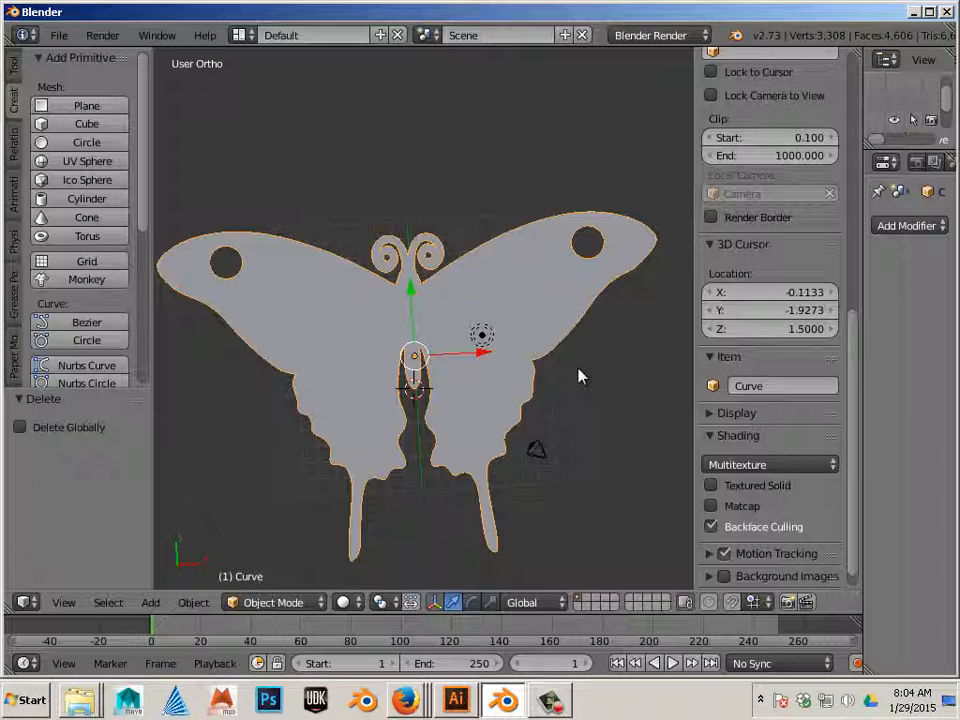